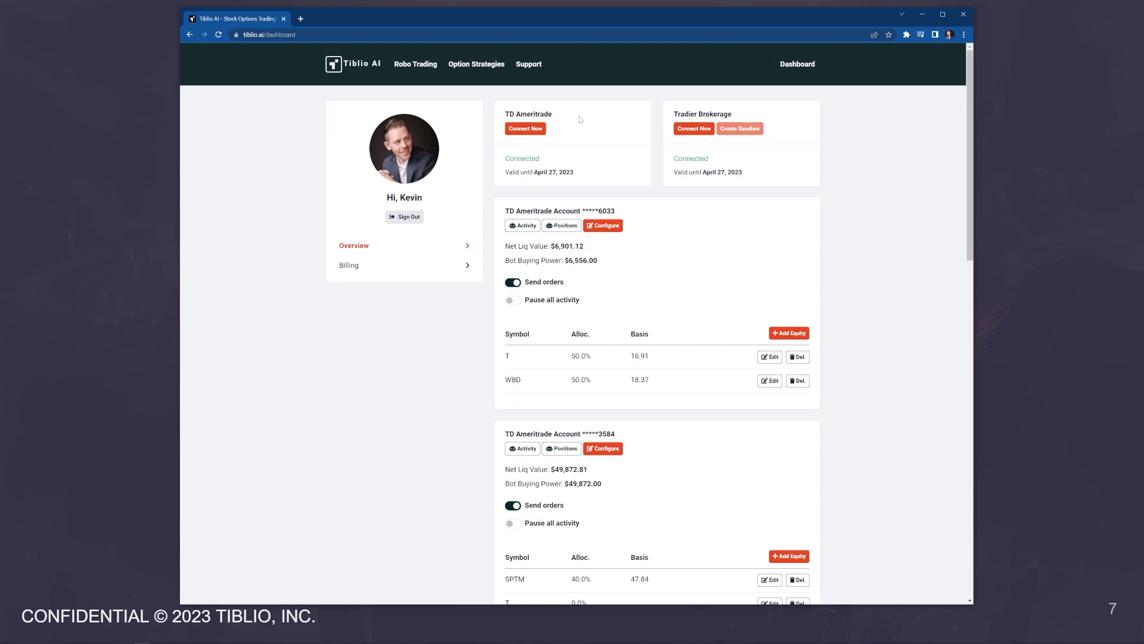
{"action": "mouse_move", "coordinate": [580, 120]}
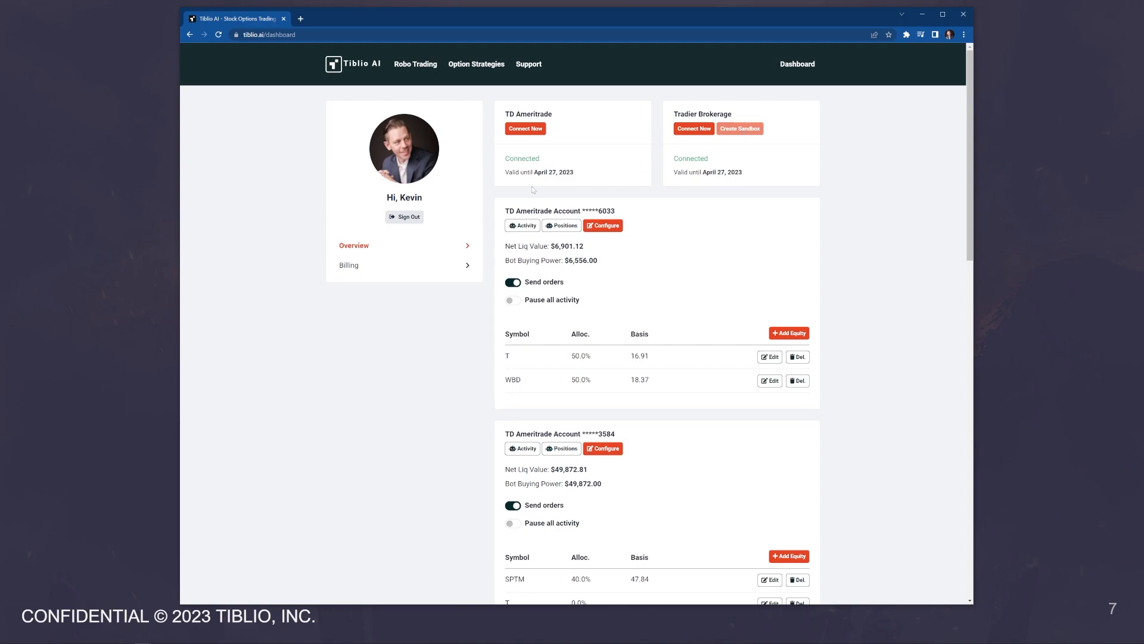
{"action": "scroll", "scroll_direction": "down", "scroll_amount": 3}
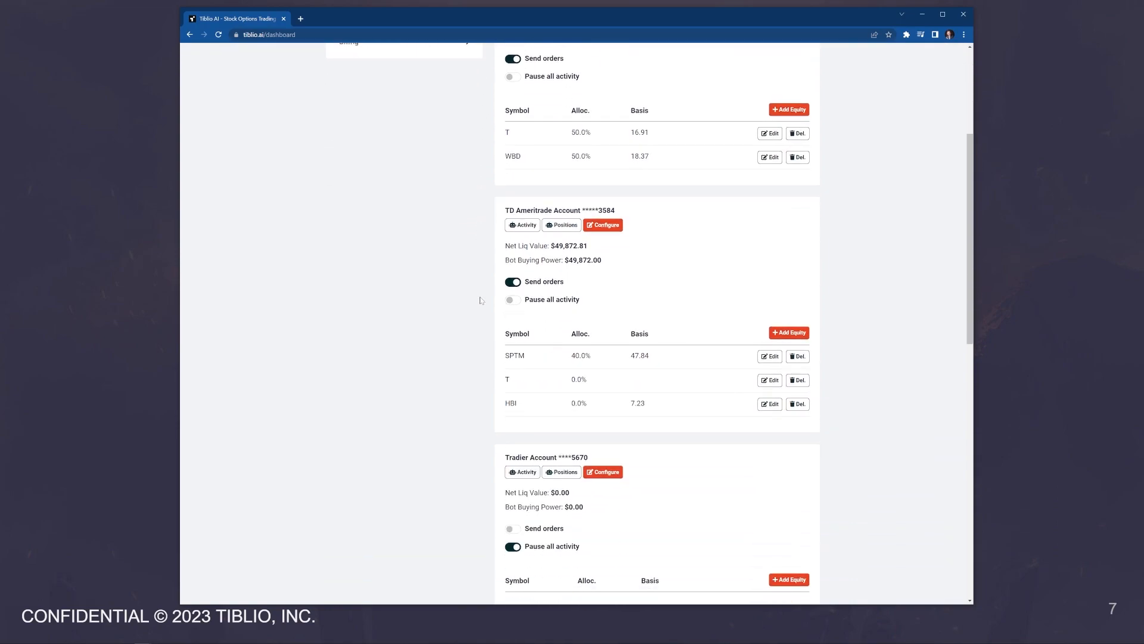
{"action": "scroll", "scroll_direction": "down", "scroll_amount": 3}
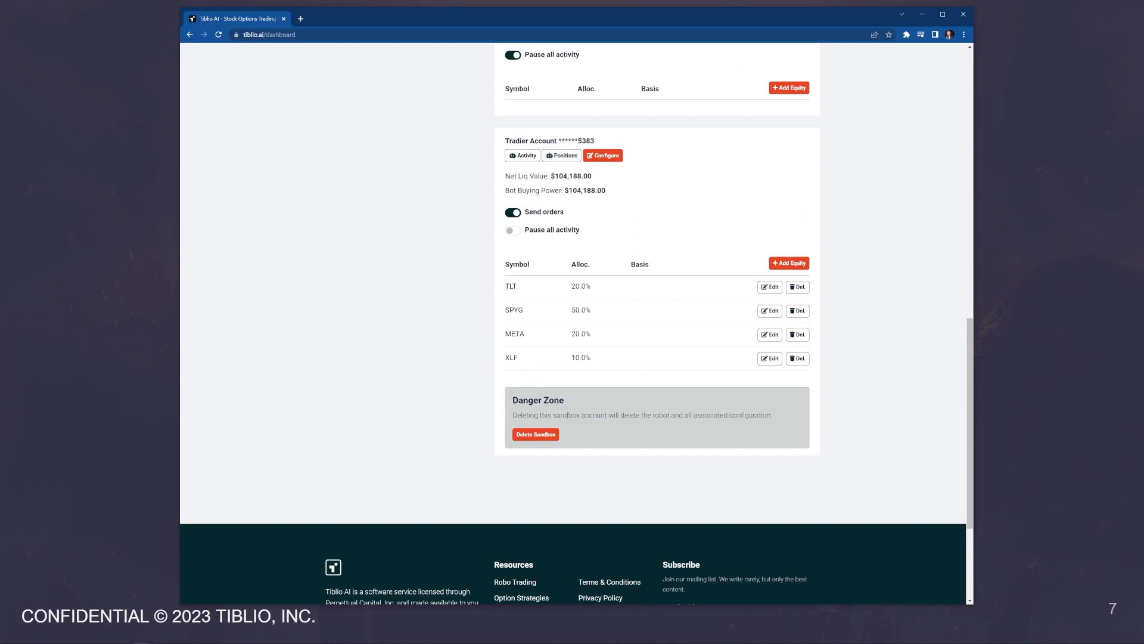
{"action": "mouse_move", "coordinate": [625, 147]}
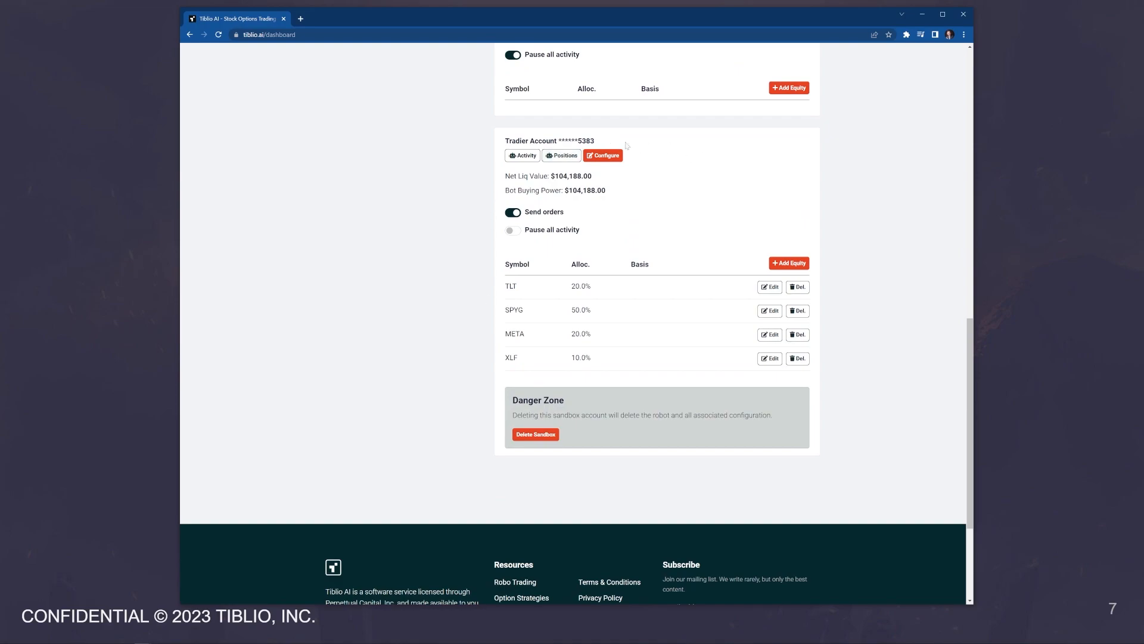
{"action": "mouse_move", "coordinate": [625, 145]}
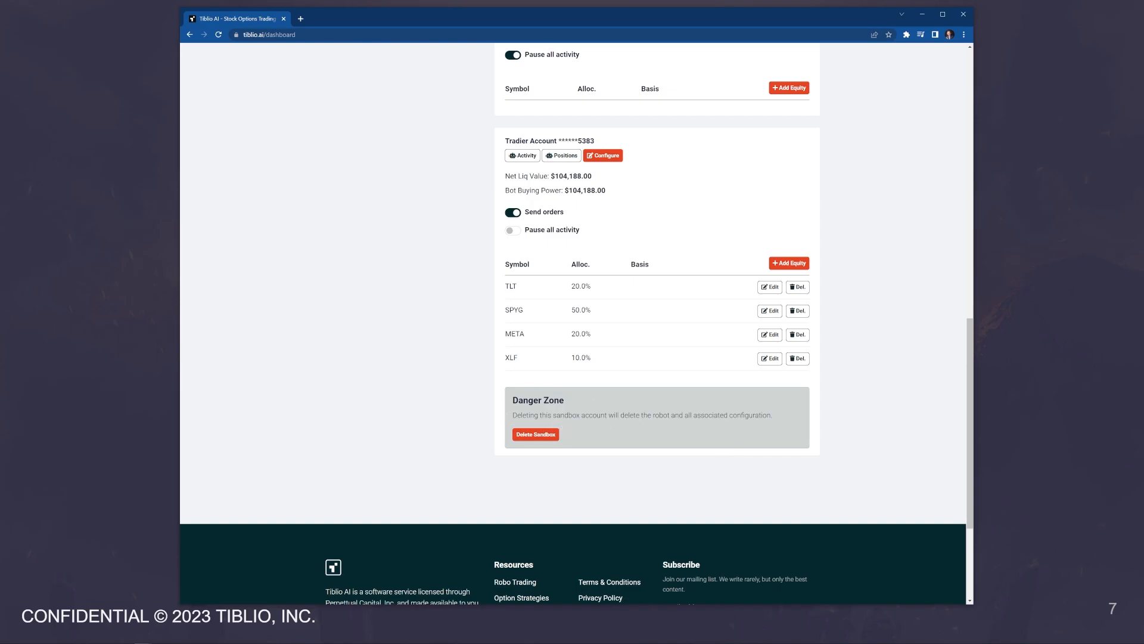
{"action": "left_click", "coordinate": [603, 155]}
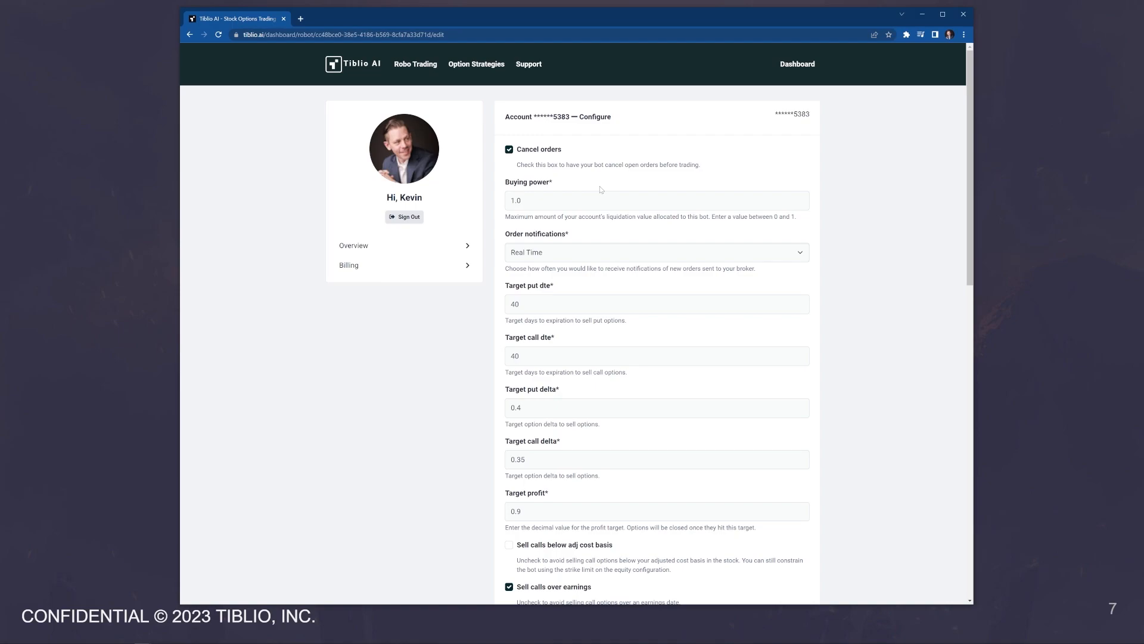
{"action": "mouse_move", "coordinate": [584, 182]}
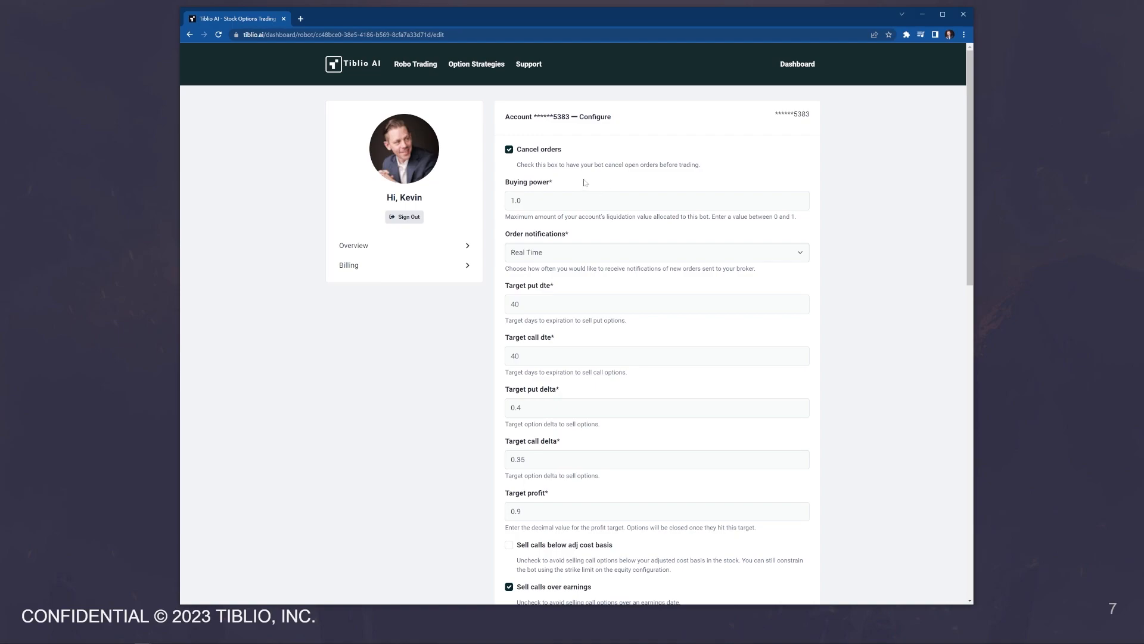
{"action": "mouse_move", "coordinate": [542, 162]}
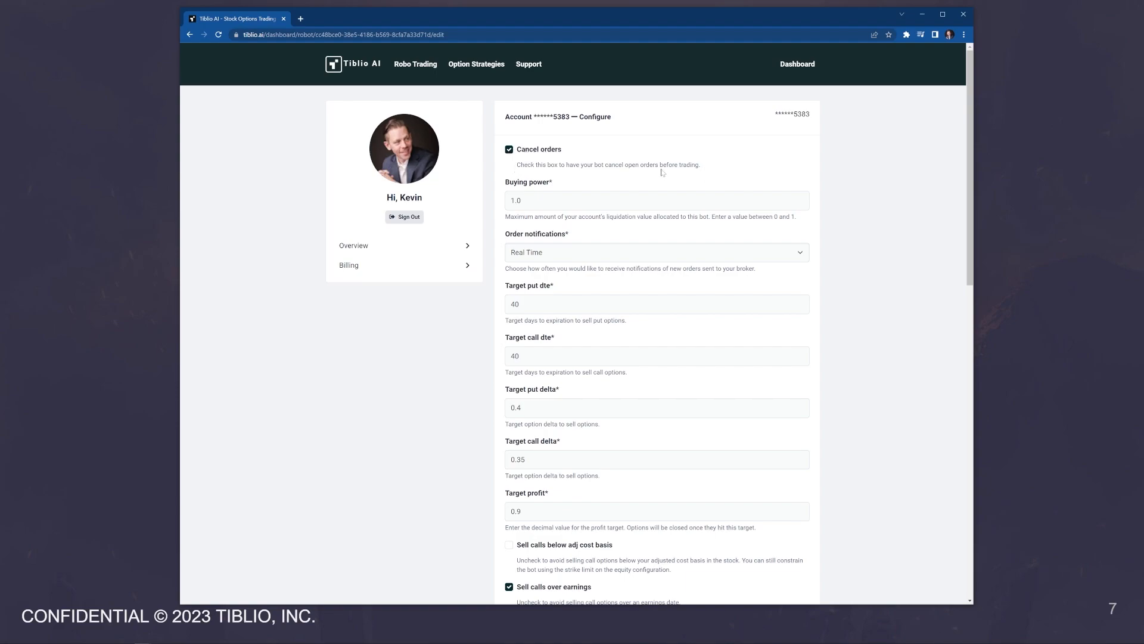
{"action": "mouse_move", "coordinate": [661, 173]}
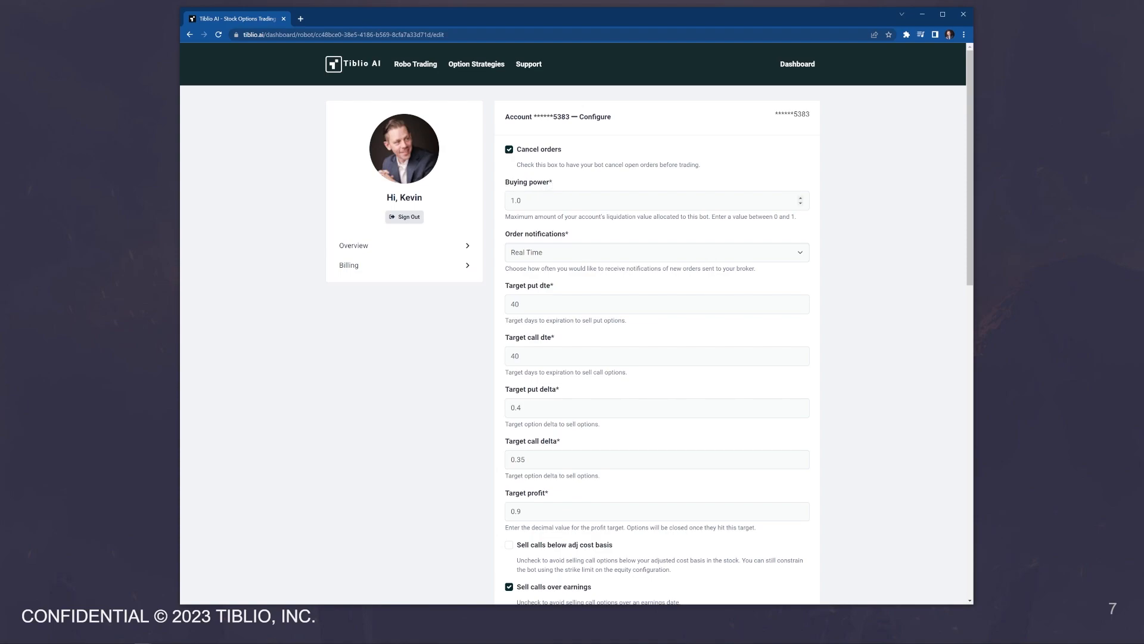
{"action": "triple_click", "coordinate": [656, 200]}
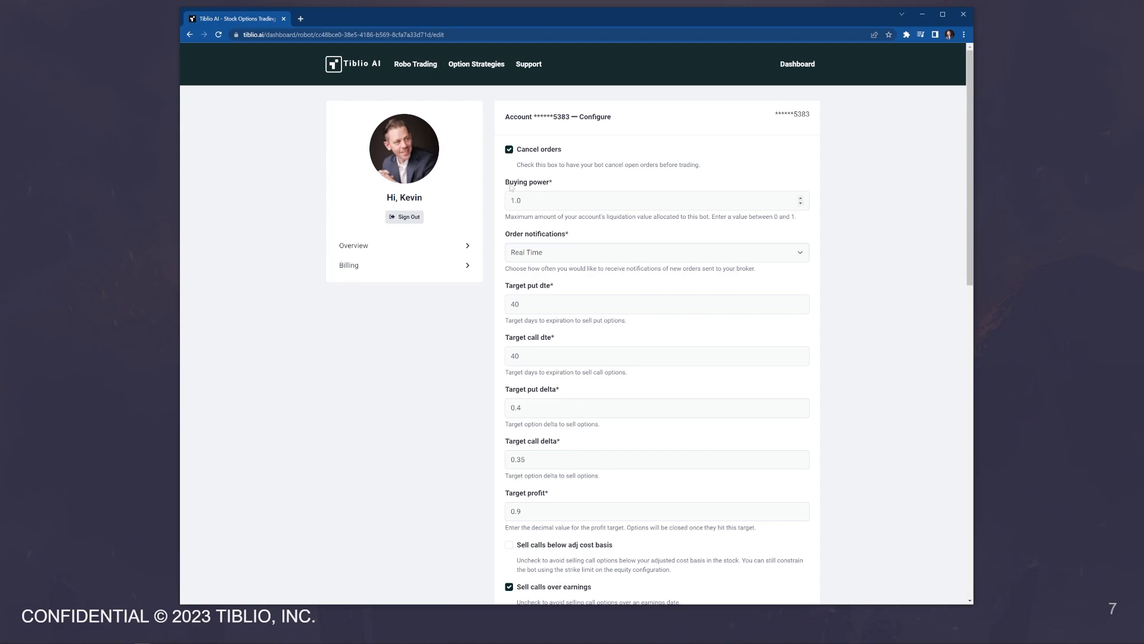
{"action": "left_click", "coordinate": [656, 251]}
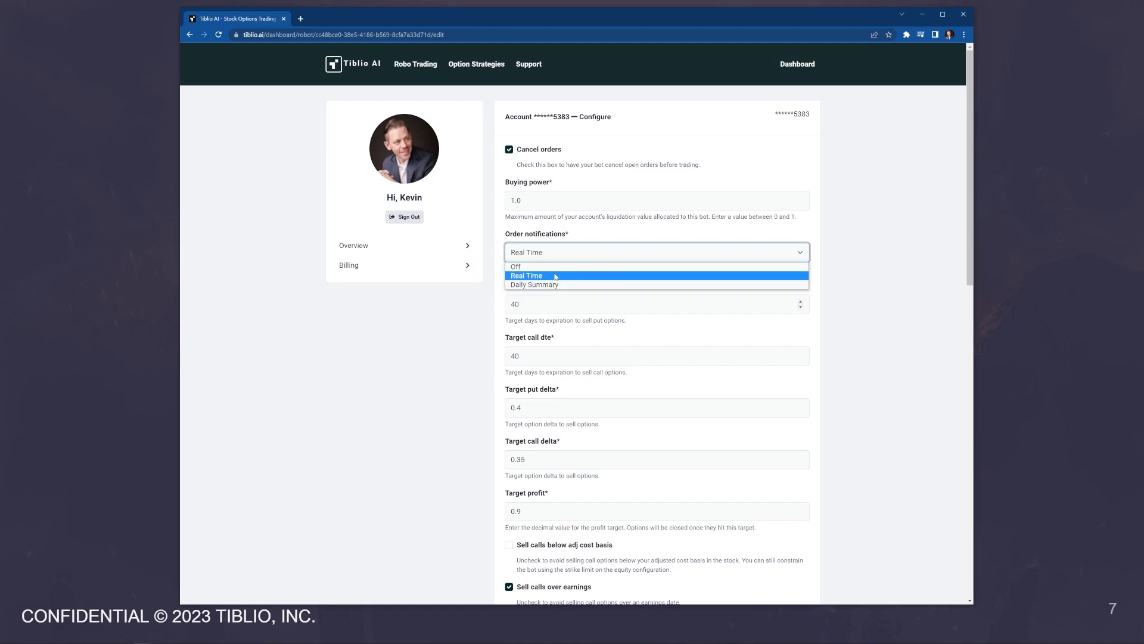
{"action": "mouse_move", "coordinate": [562, 278]}
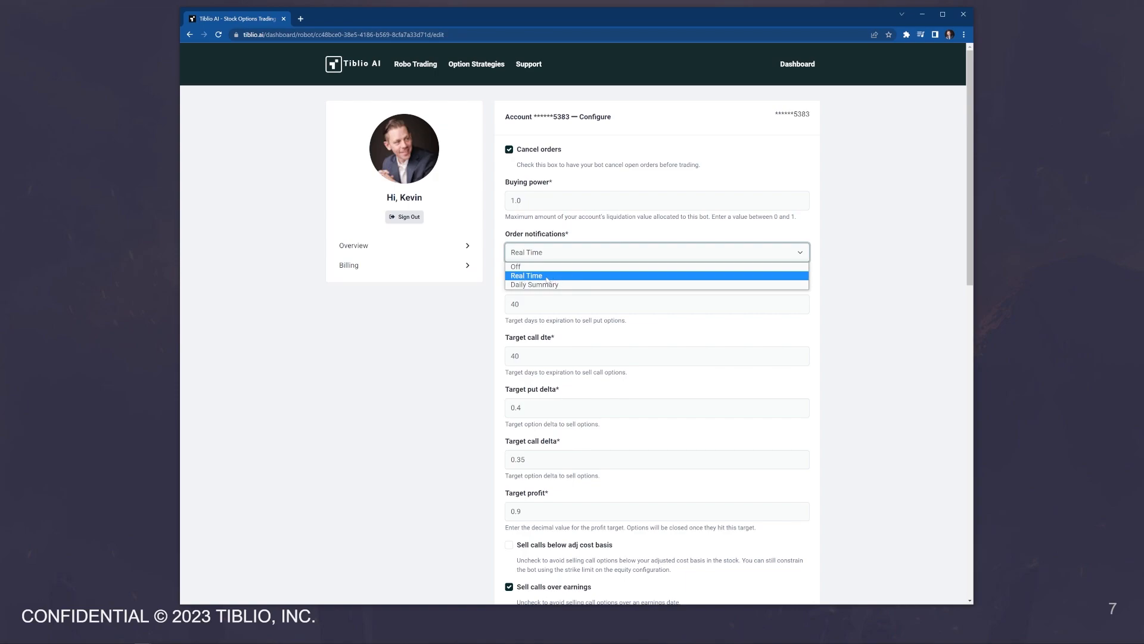
{"action": "mouse_move", "coordinate": [533, 283]}
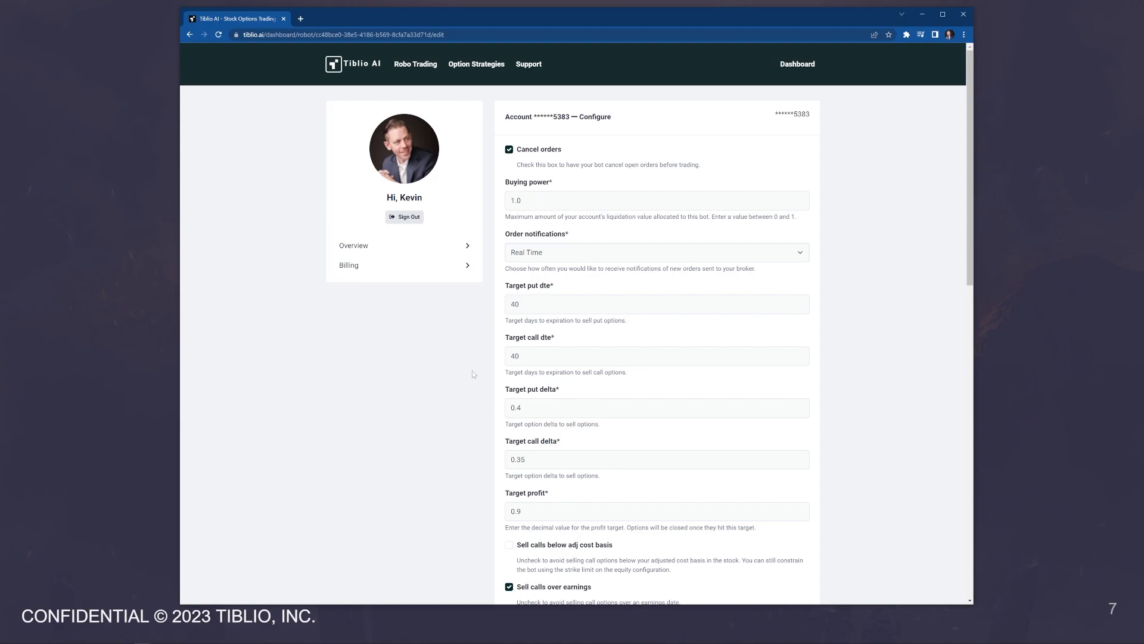
{"action": "mouse_move", "coordinate": [527, 349]}
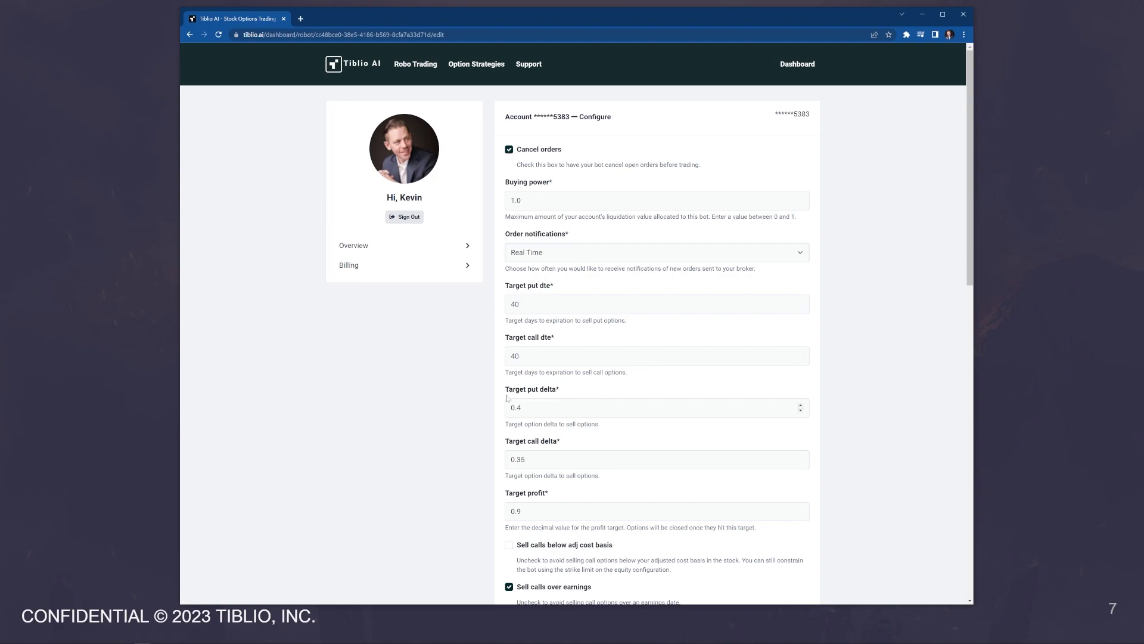
{"action": "scroll", "scroll_direction": "down", "scroll_amount": 3}
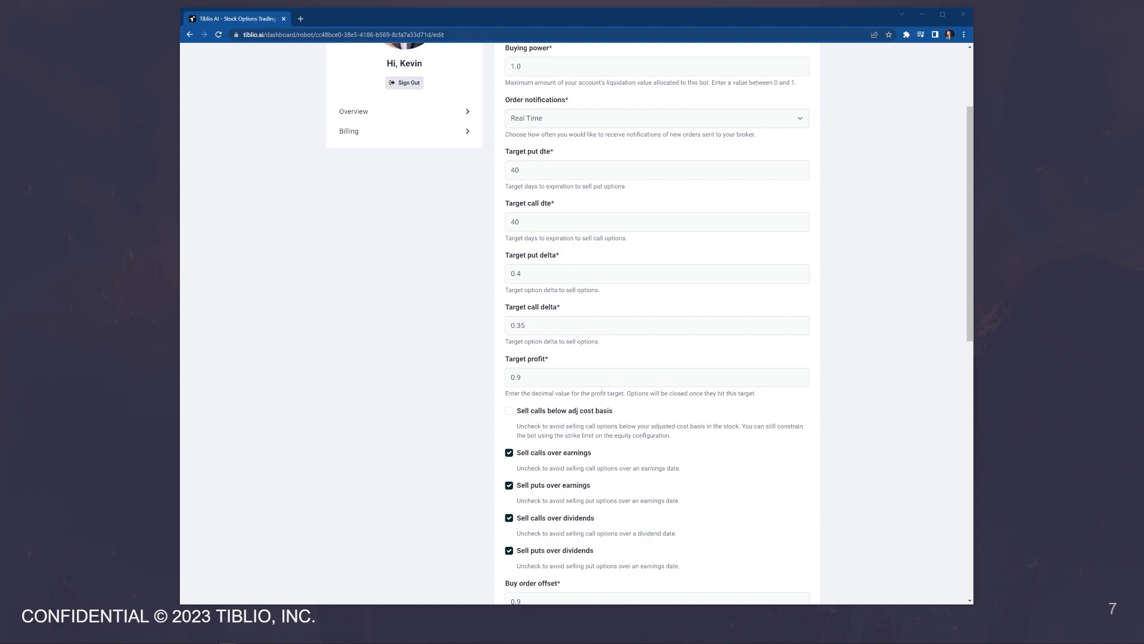
{"action": "scroll", "scroll_direction": "down", "scroll_amount": 3}
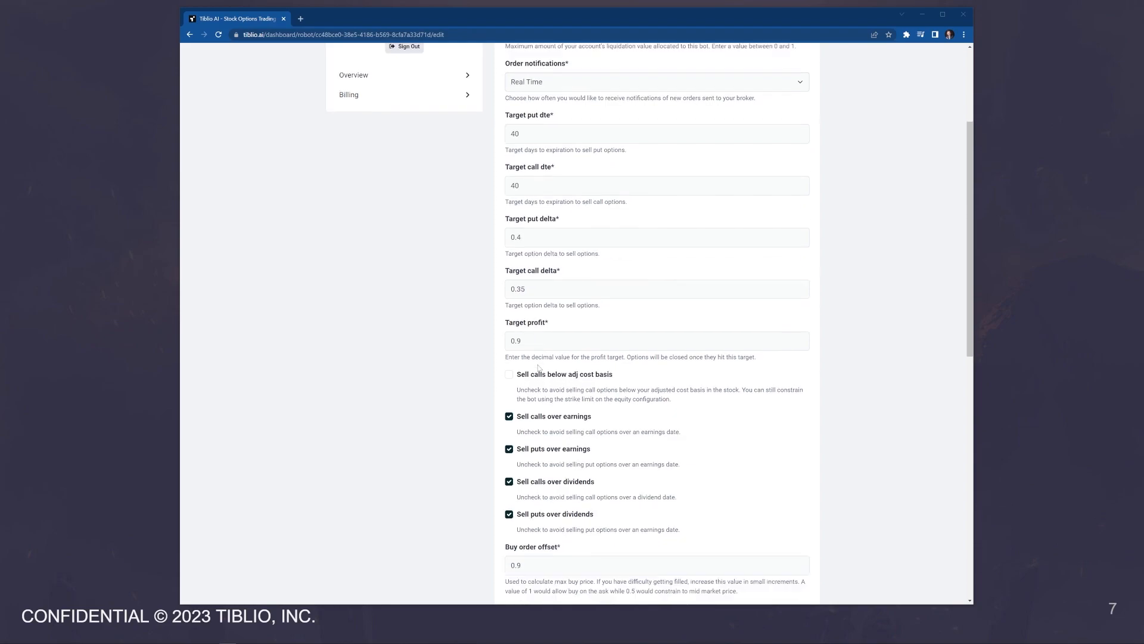
{"action": "scroll", "scroll_direction": "down", "scroll_amount": 3}
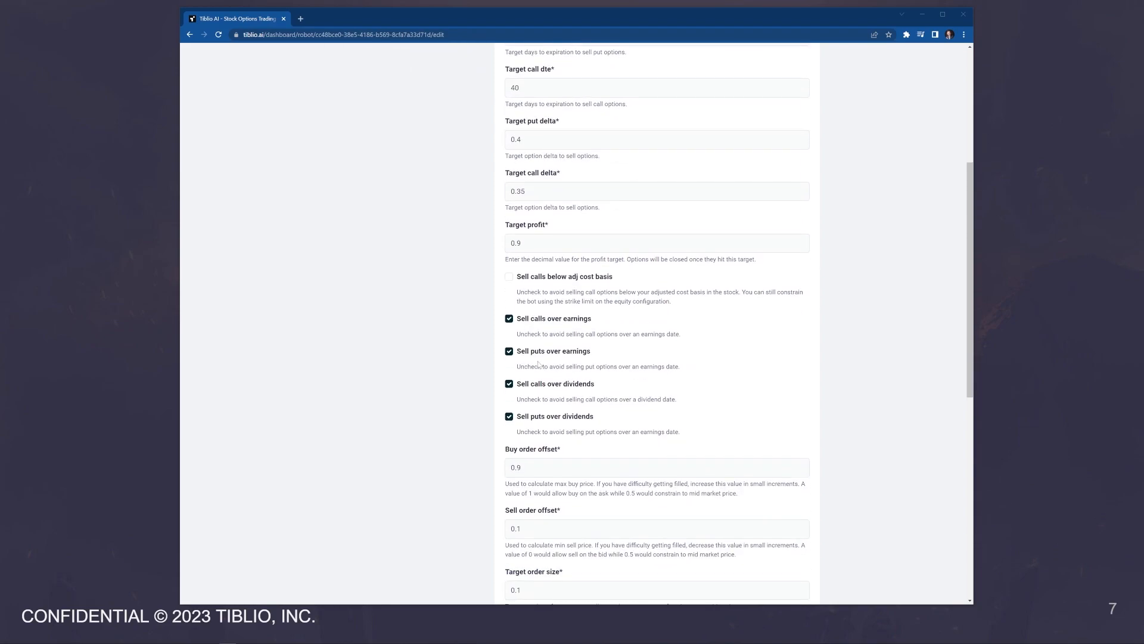
{"action": "scroll", "scroll_direction": "down", "scroll_amount": 3}
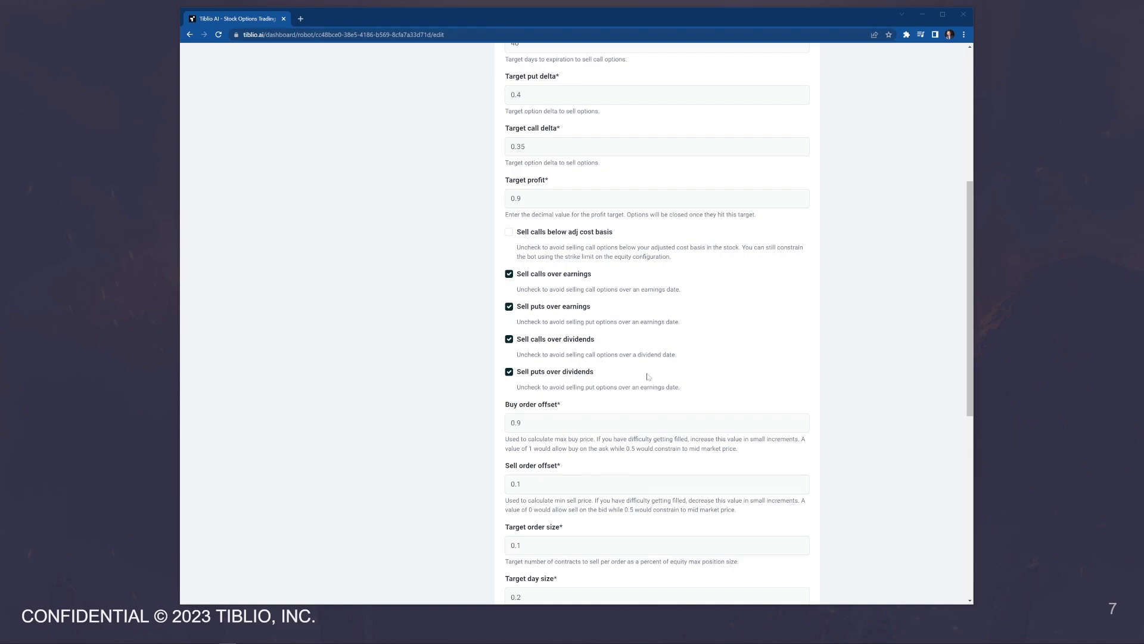
{"action": "mouse_move", "coordinate": [467, 355]}
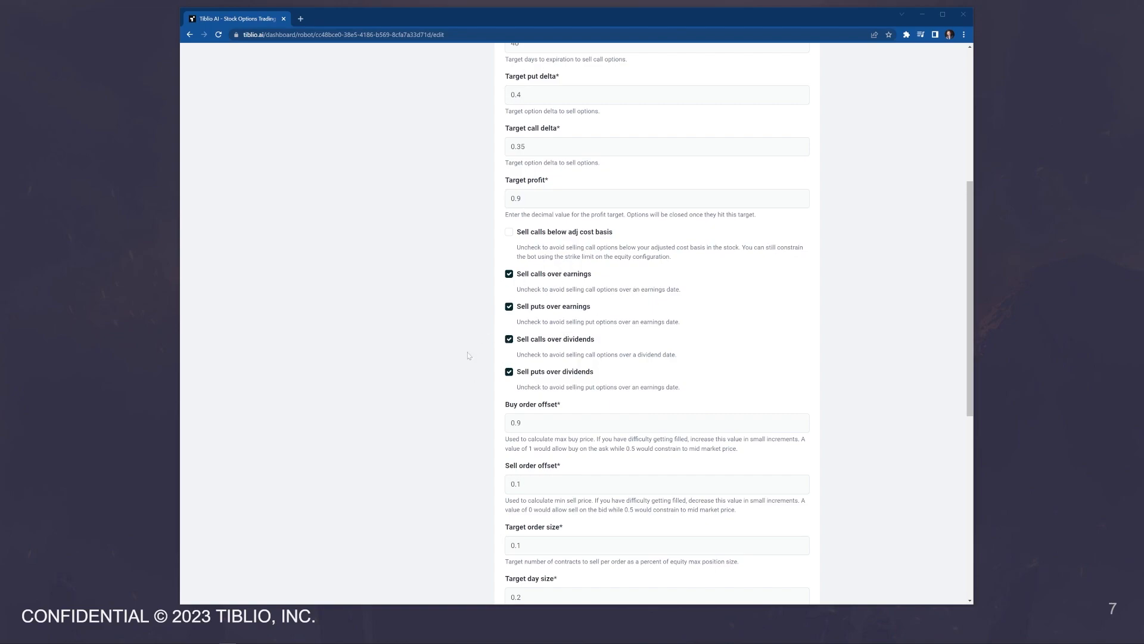
{"action": "mouse_move", "coordinate": [306, 355]}
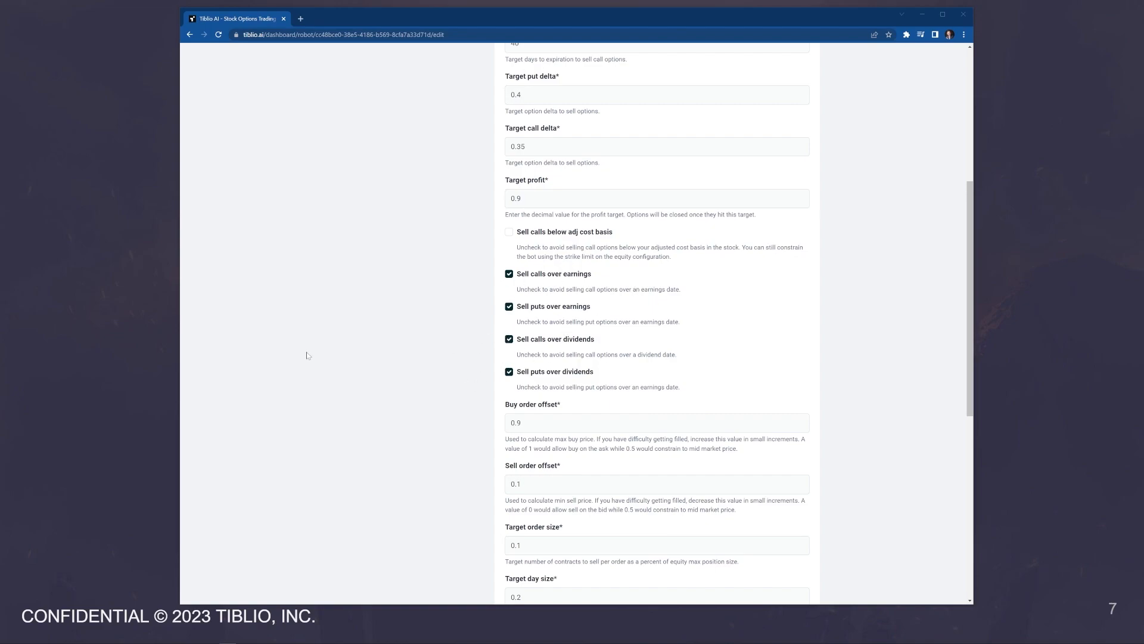
{"action": "scroll", "scroll_direction": "down", "scroll_amount": 3}
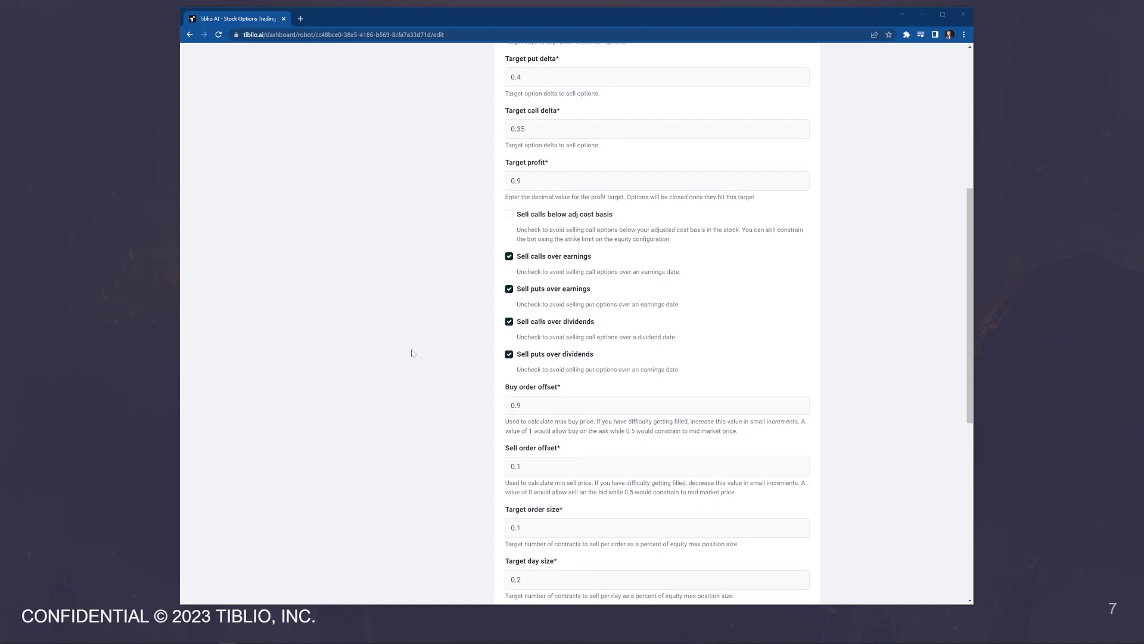
{"action": "scroll", "scroll_direction": "down", "scroll_amount": 3}
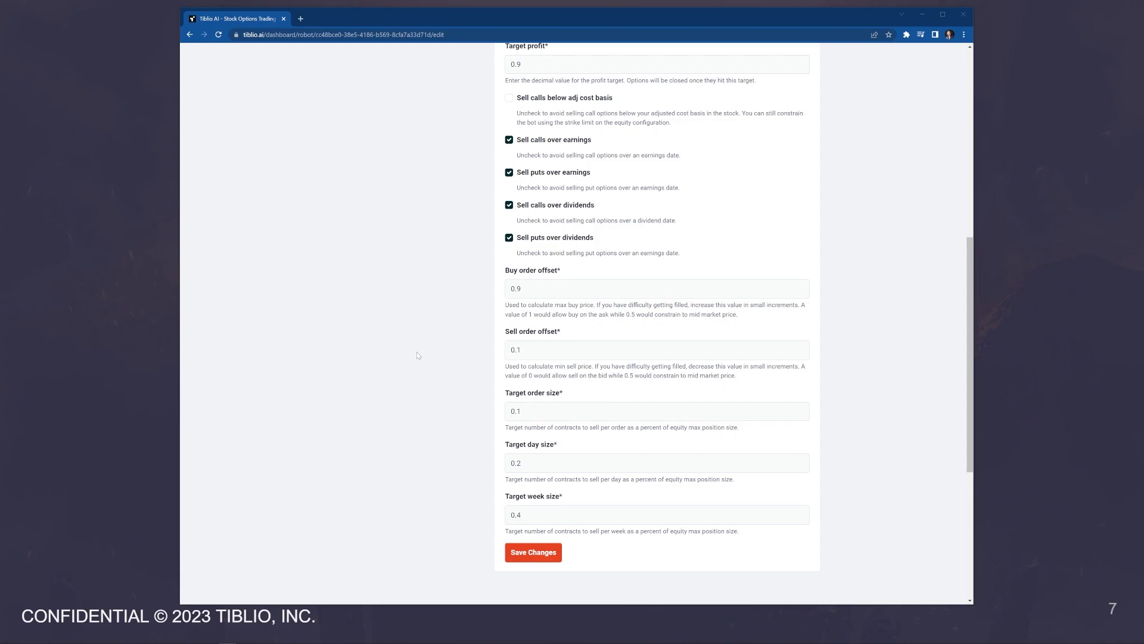
{"action": "mouse_move", "coordinate": [433, 334]}
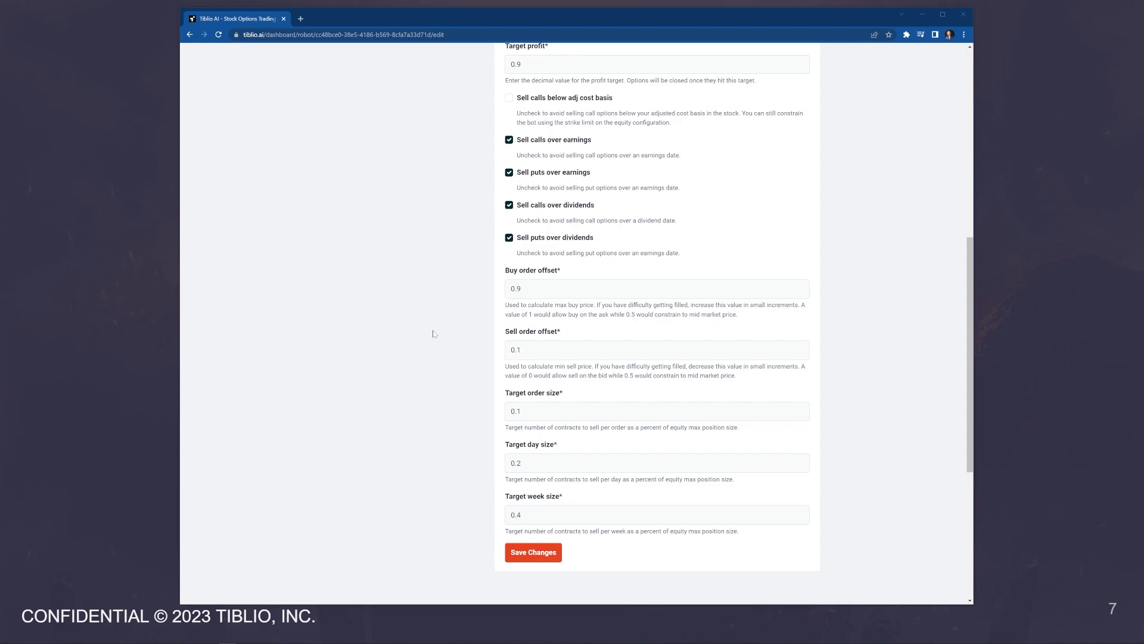
{"action": "scroll", "scroll_direction": "down", "scroll_amount": 3}
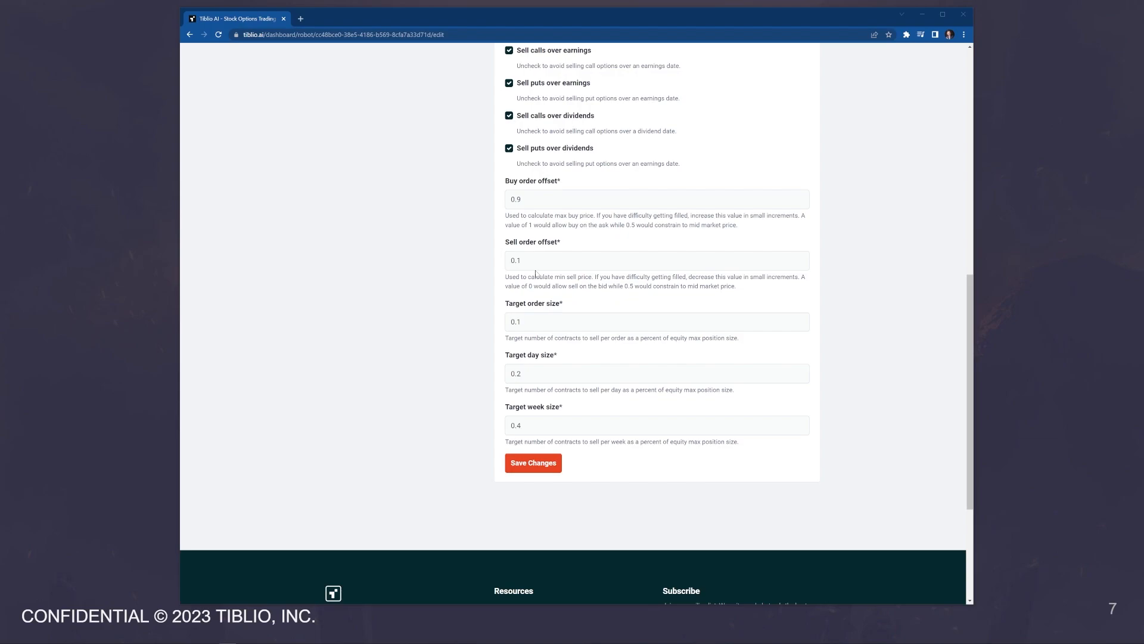
{"action": "mouse_move", "coordinate": [537, 274]}
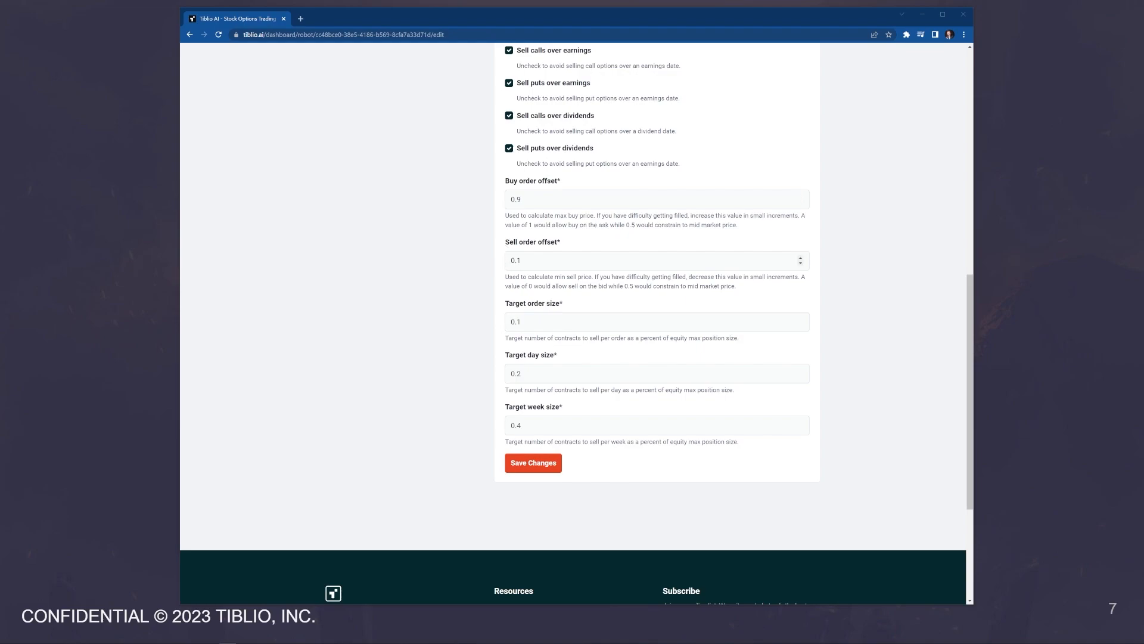
{"action": "scroll", "scroll_direction": "down", "scroll_amount": 3}
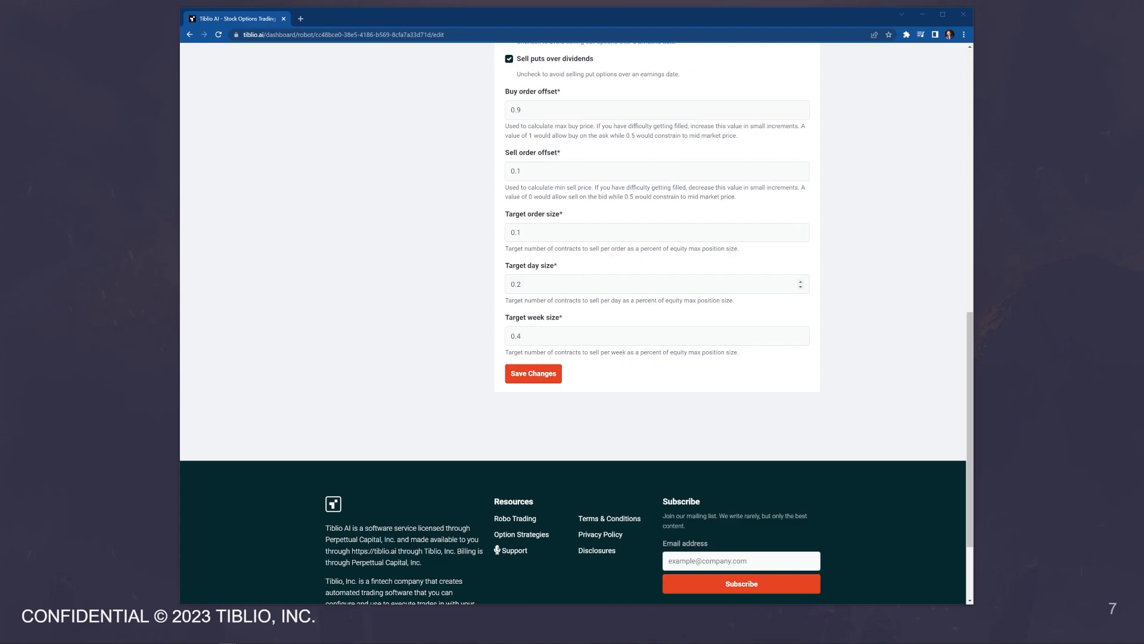
{"action": "mouse_move", "coordinate": [498, 237]}
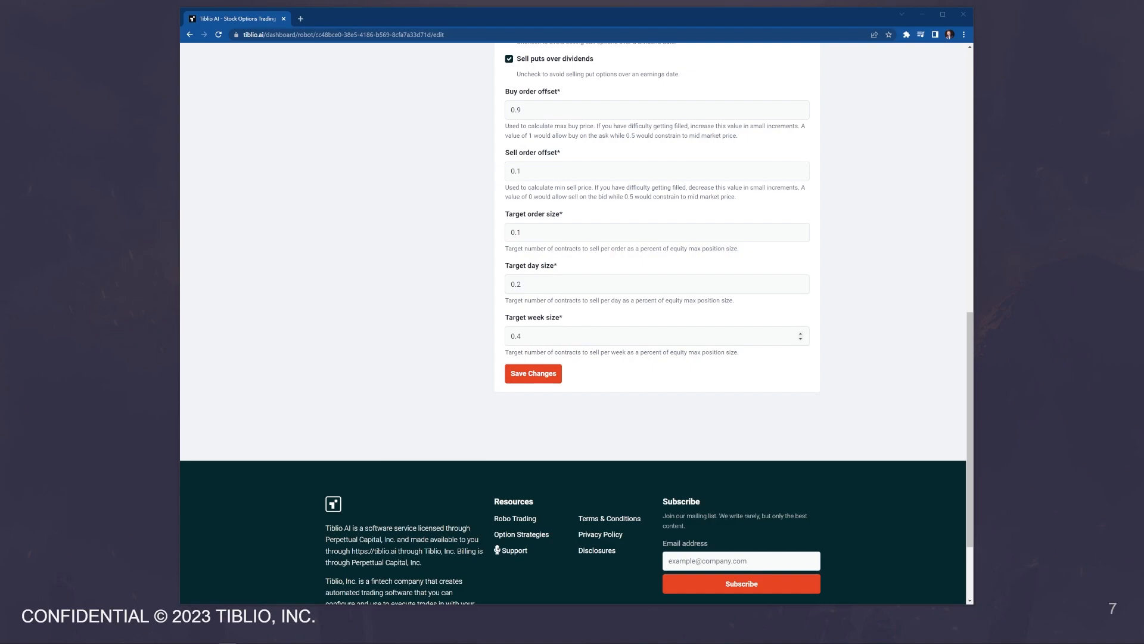
{"action": "mouse_move", "coordinate": [371, 311]}
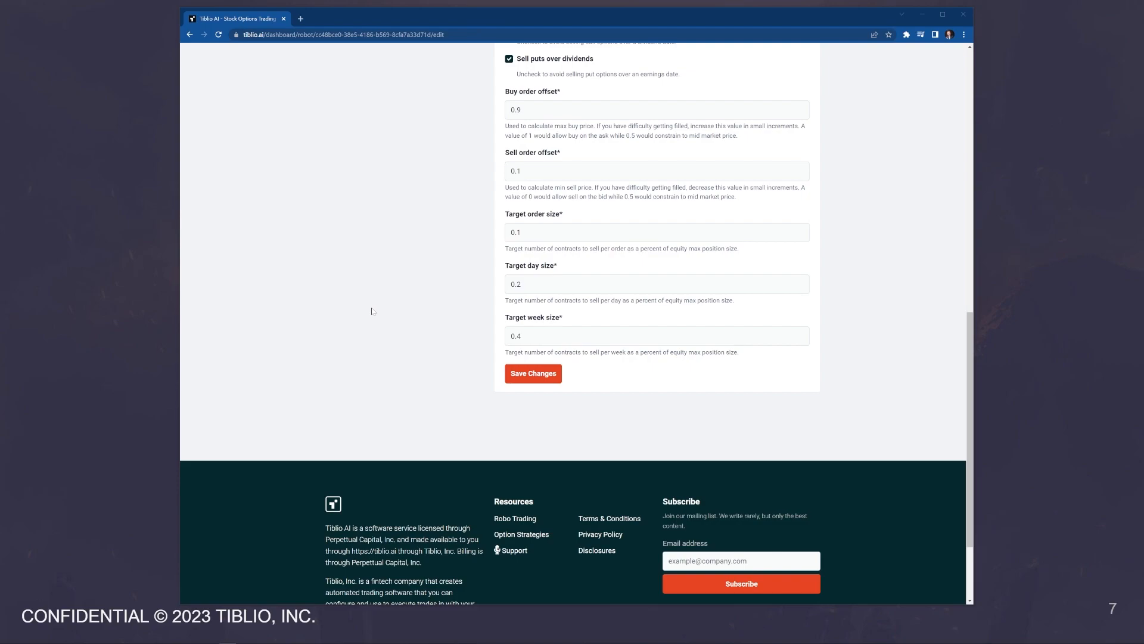
{"action": "mouse_move", "coordinate": [406, 334]}
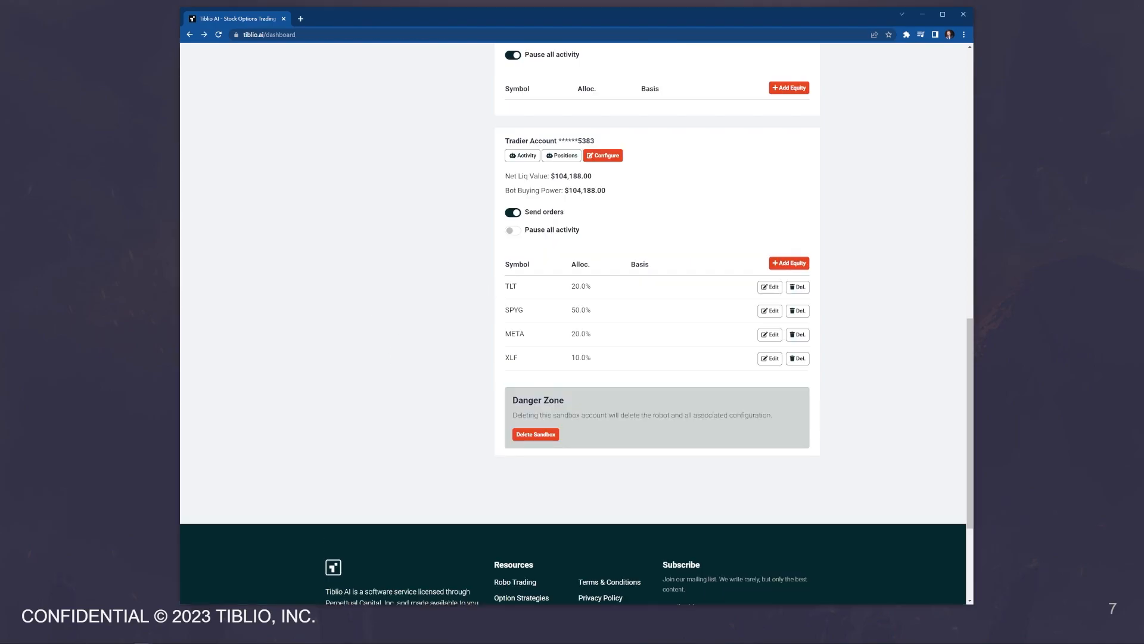
{"action": "mouse_move", "coordinate": [788, 263]}
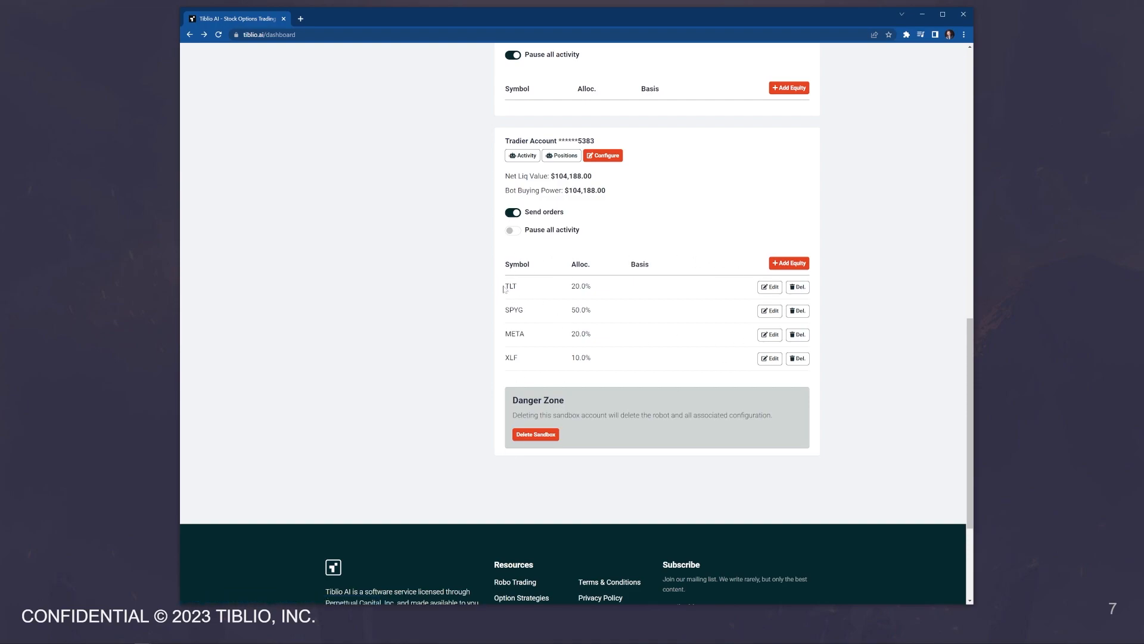
{"action": "mouse_move", "coordinate": [594, 315]}
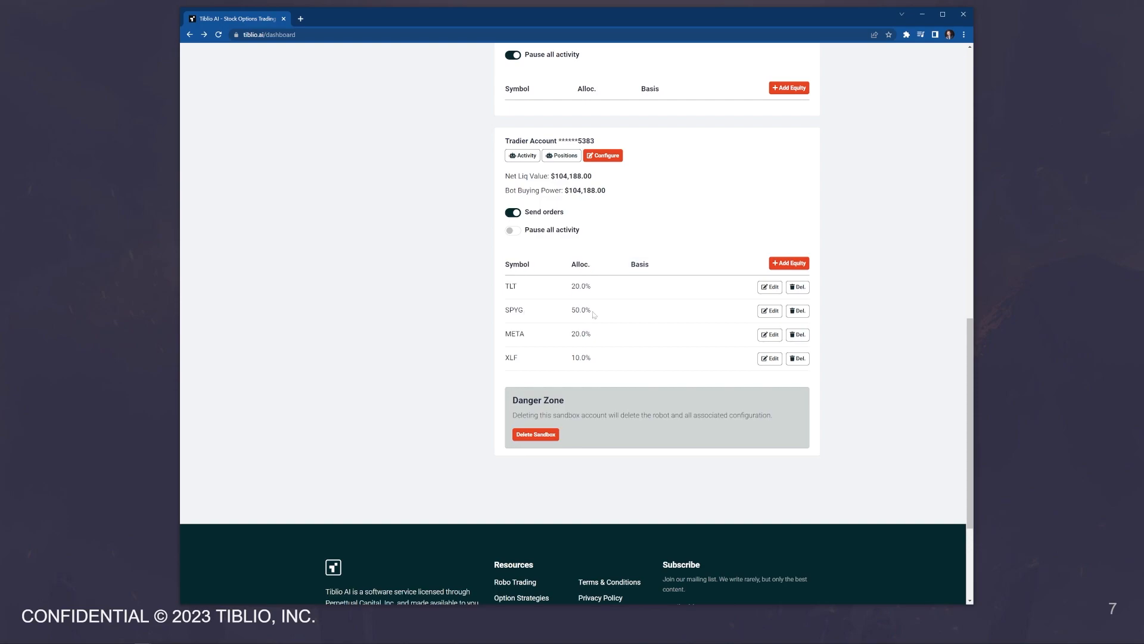
{"action": "mouse_move", "coordinate": [507, 344]}
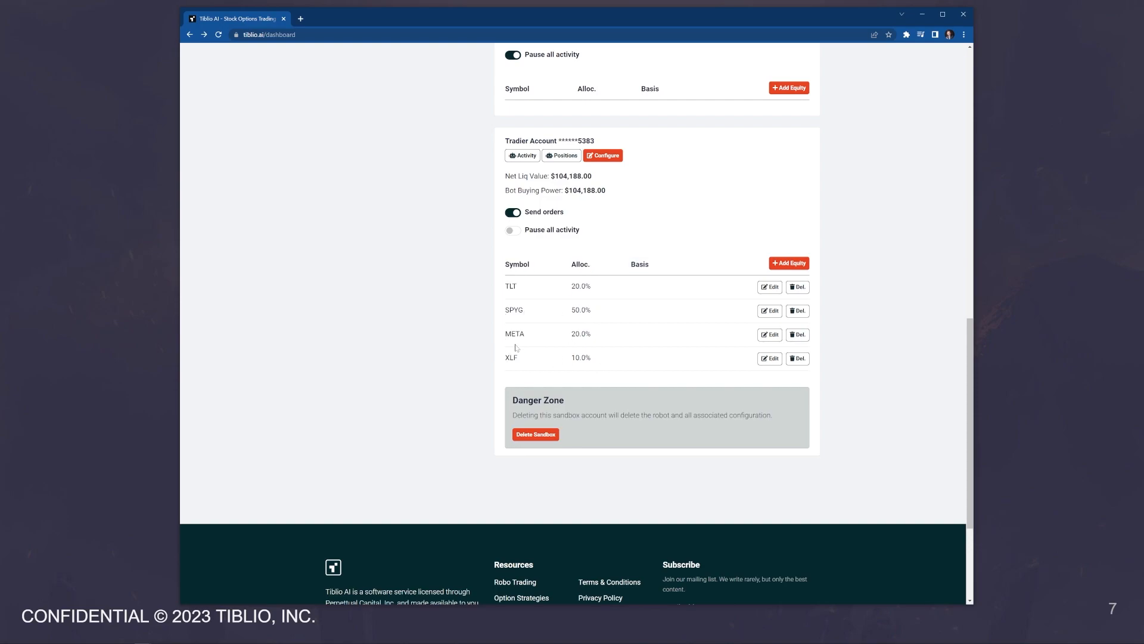
{"action": "mouse_move", "coordinate": [621, 363]}
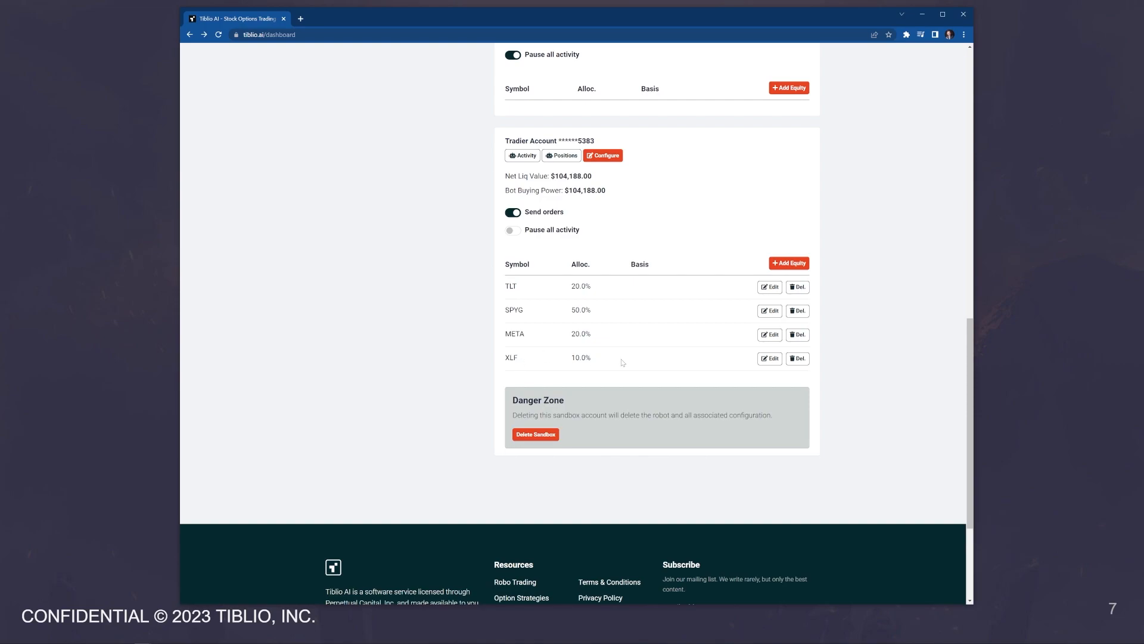
{"action": "mouse_move", "coordinate": [787, 263]}
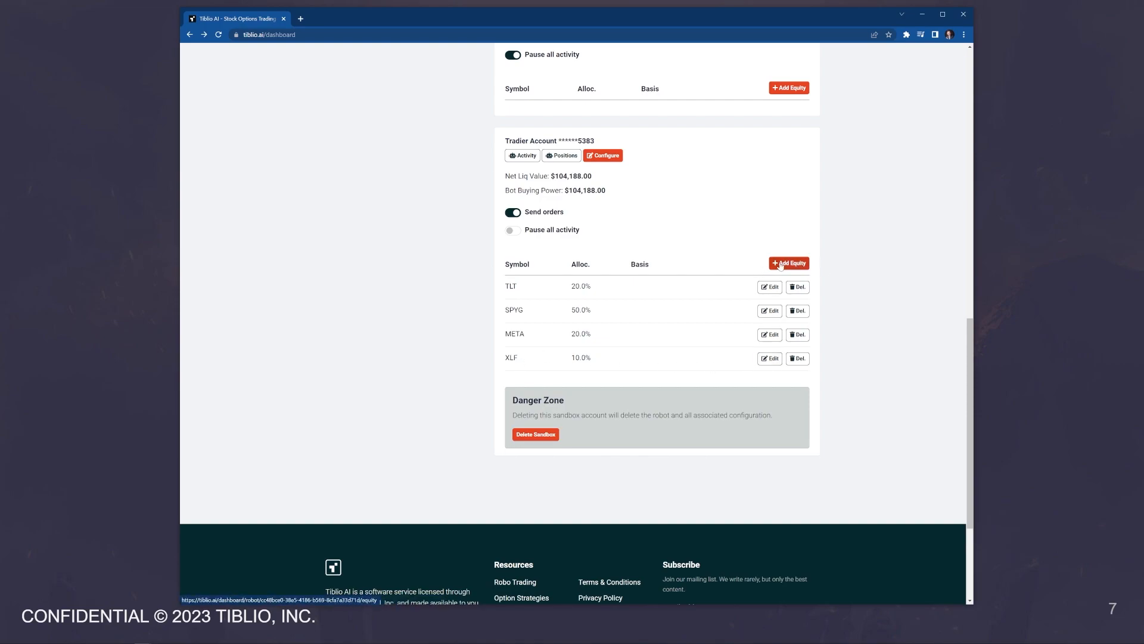
{"action": "mouse_move", "coordinate": [764, 269]}
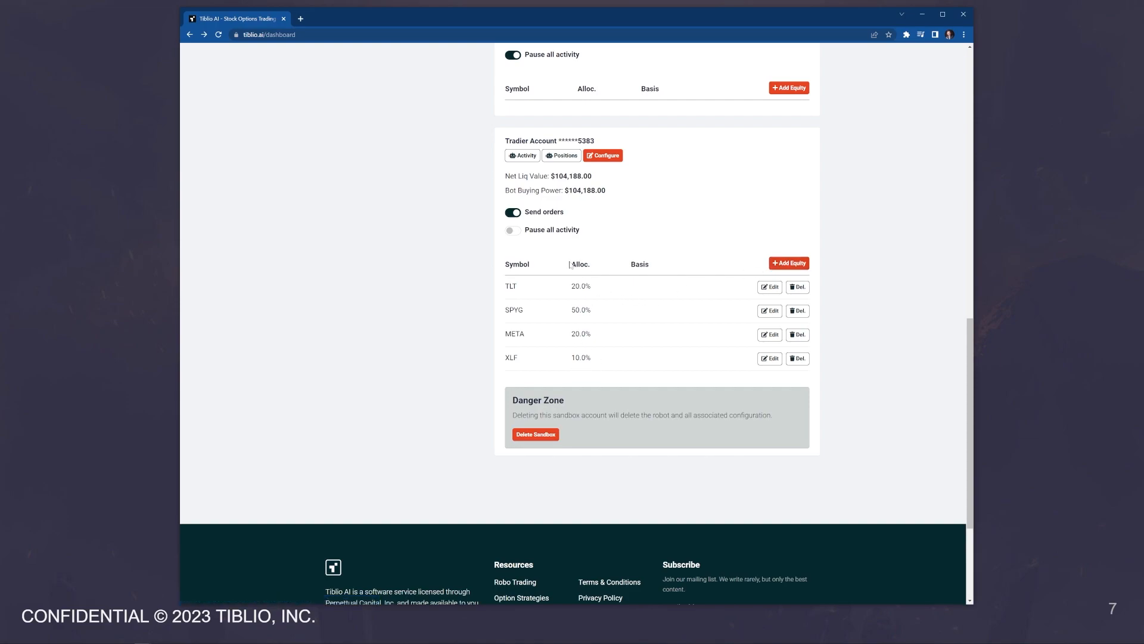
{"action": "mouse_move", "coordinate": [713, 375]}
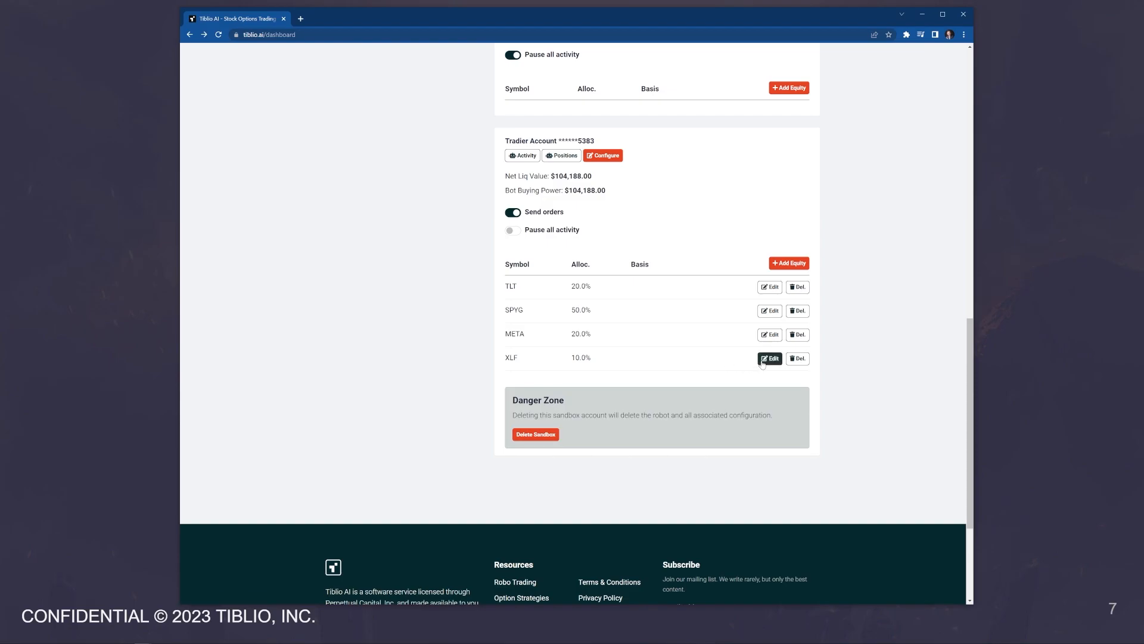
- Open the XLF equity configuration form for account 5383 via its Edit row
{"action": "left_click", "coordinate": [768, 358]}
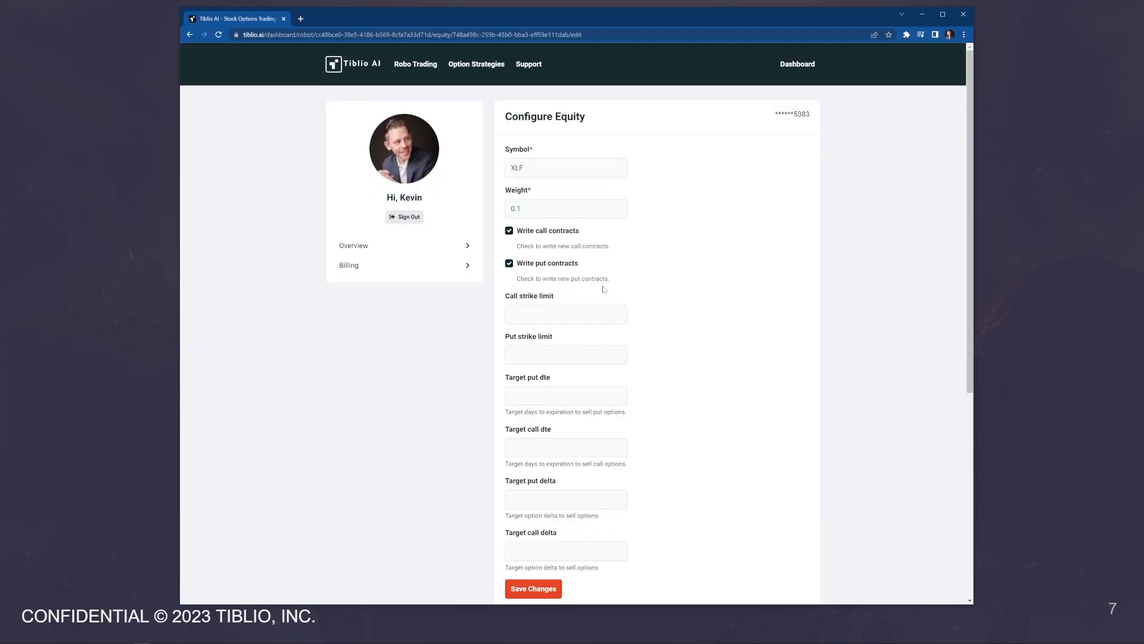
{"action": "mouse_move", "coordinate": [672, 274]}
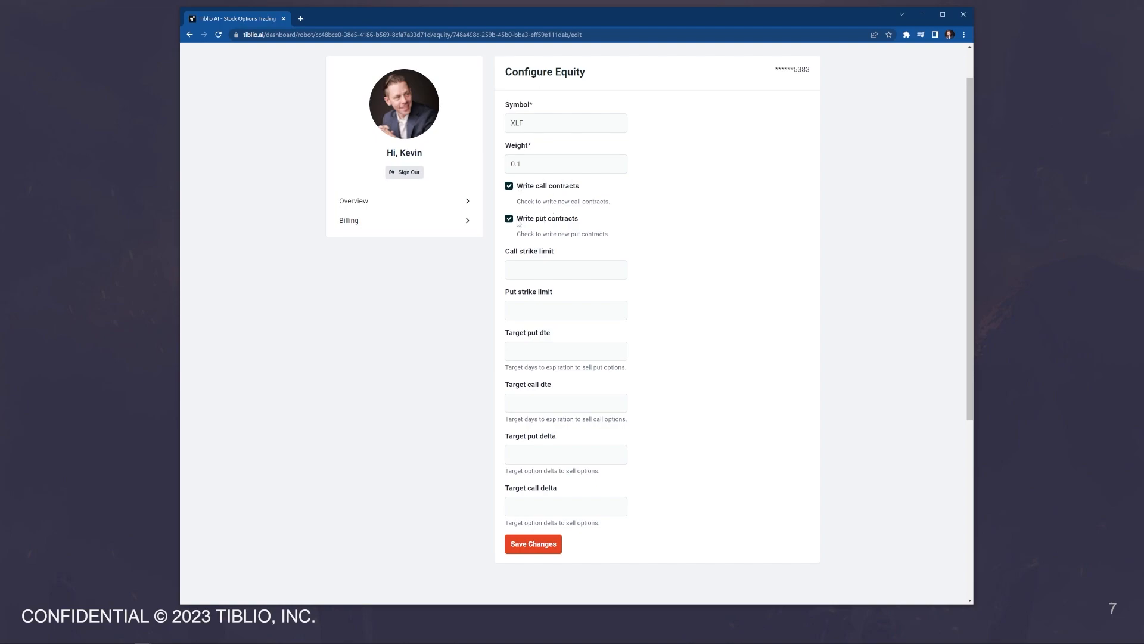
{"action": "left_click", "coordinate": [509, 219]}
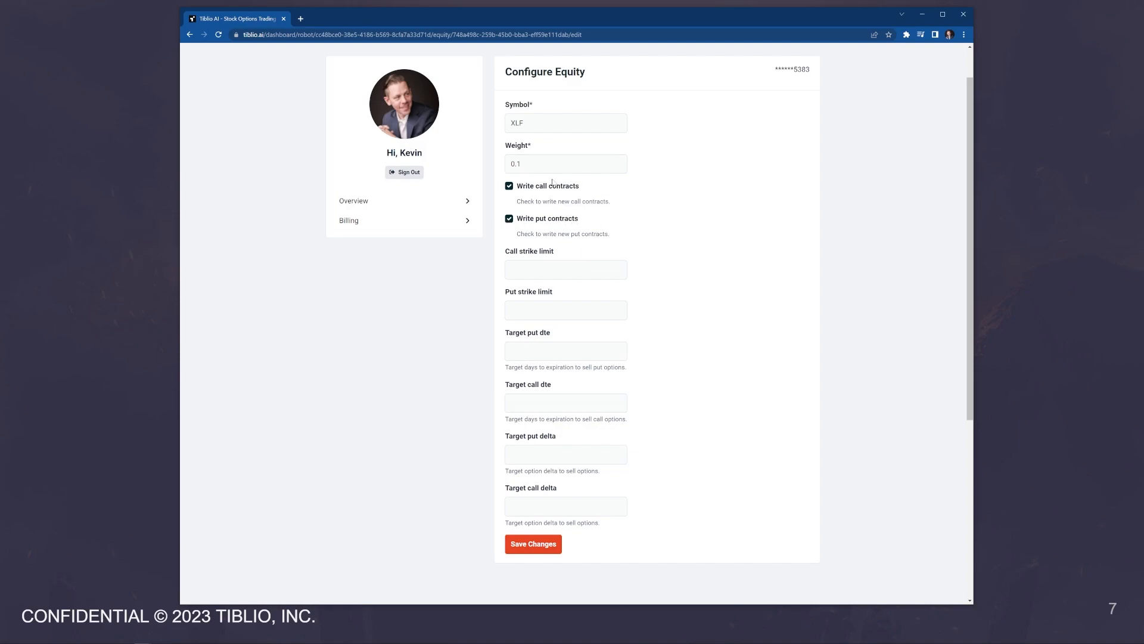
{"action": "left_click", "coordinate": [566, 269]}
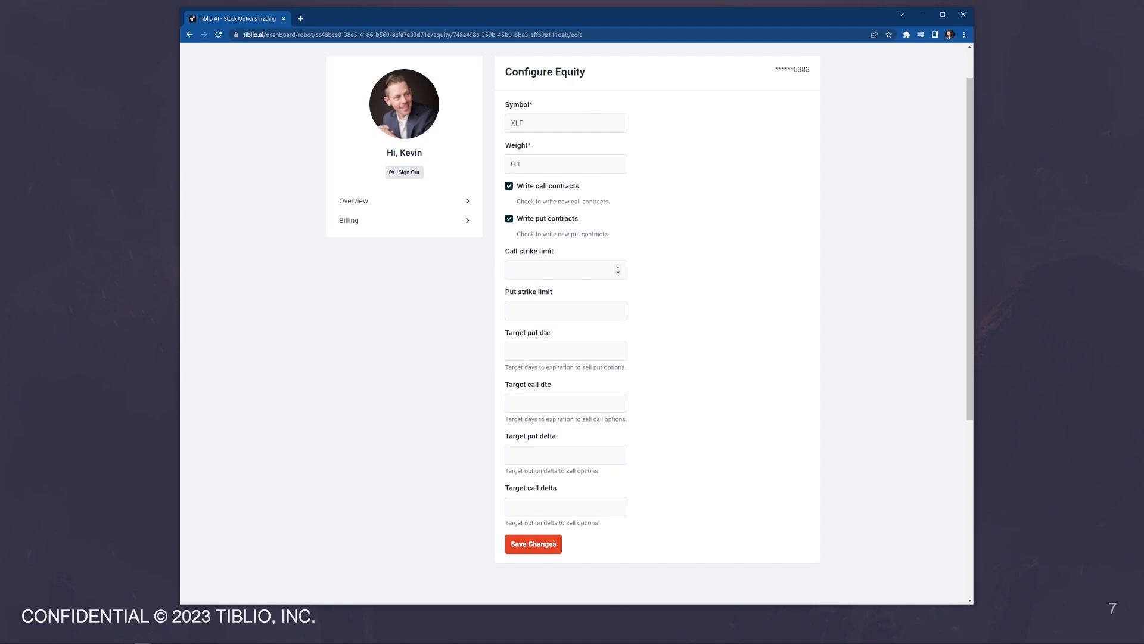
{"action": "left_click", "coordinate": [565, 310]}
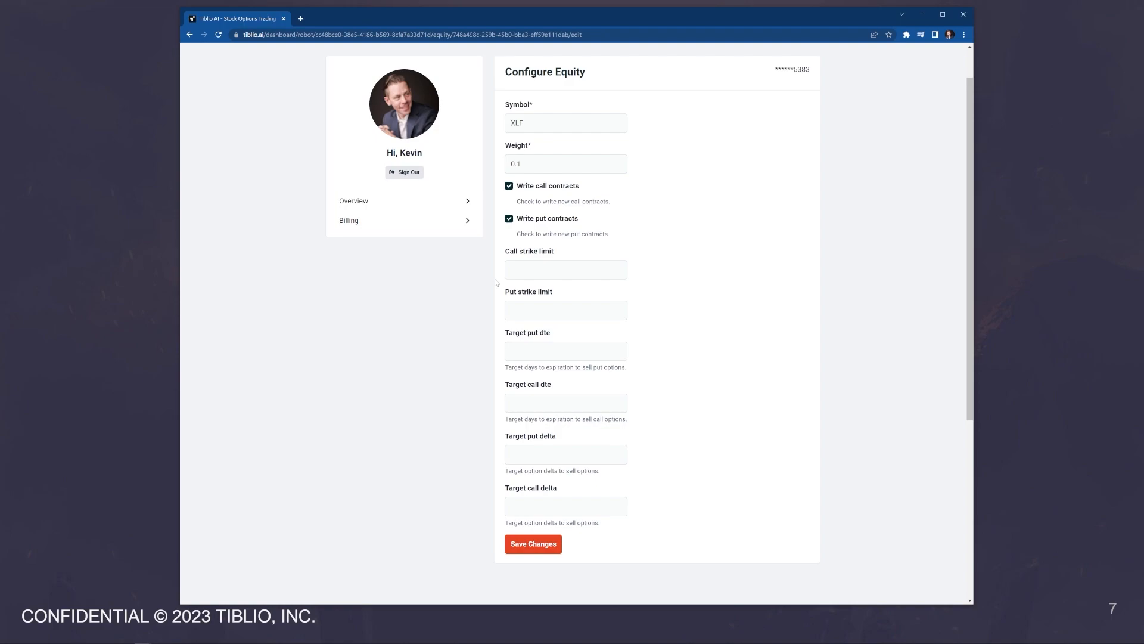
{"action": "left_click", "coordinate": [566, 269]}
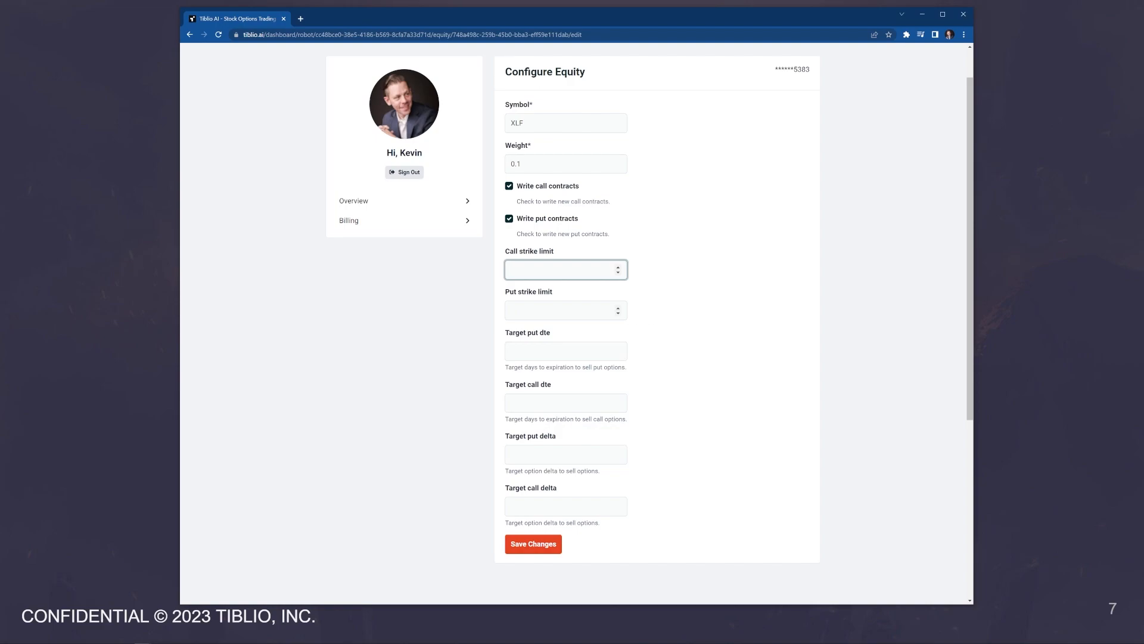
{"action": "left_click", "coordinate": [565, 269]}
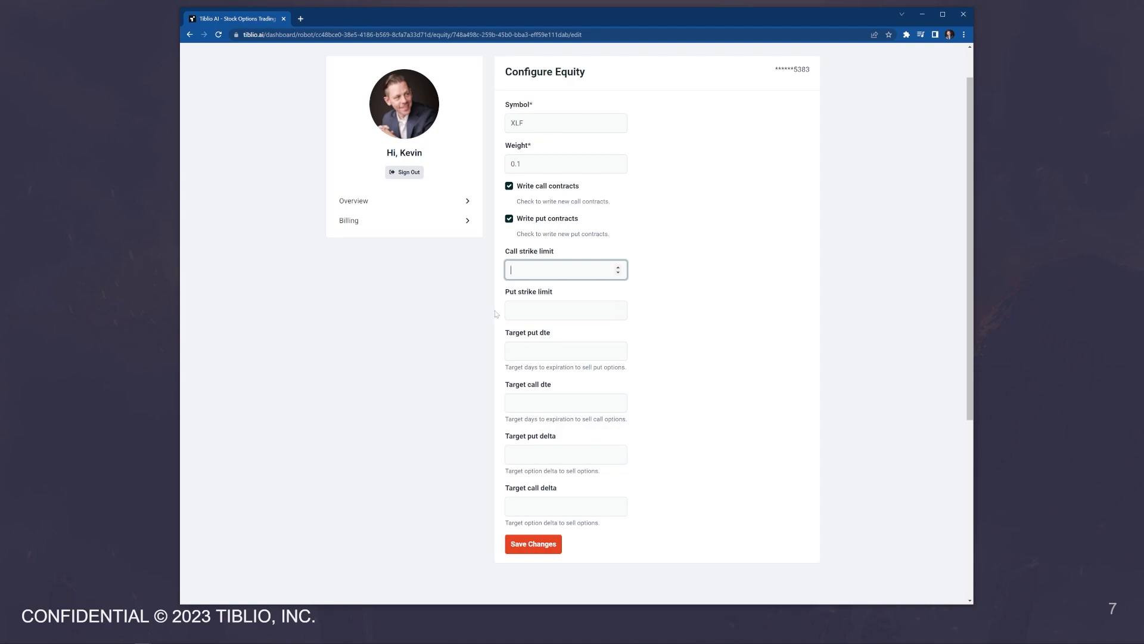
{"action": "mouse_move", "coordinate": [500, 314]}
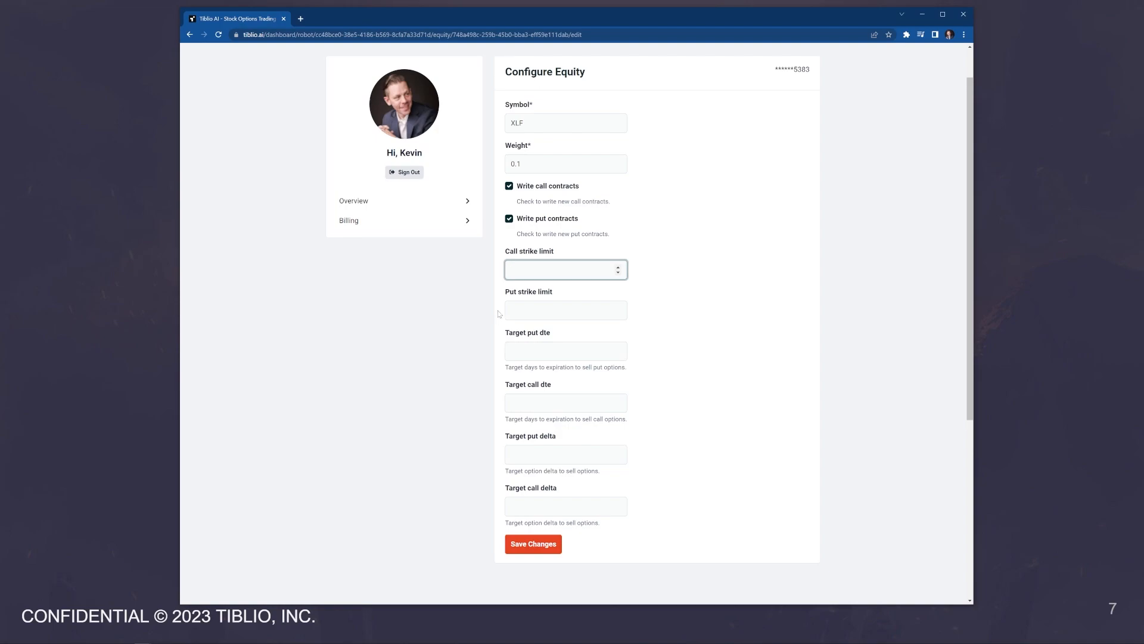
{"action": "scroll", "scroll_direction": "down", "scroll_amount": 3}
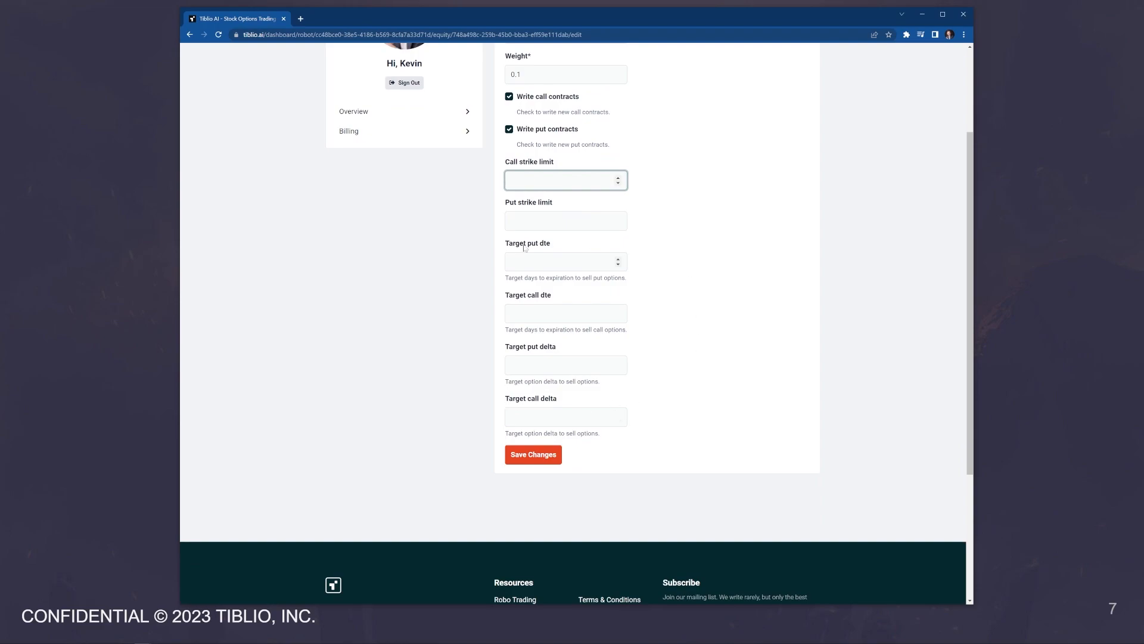
{"action": "mouse_move", "coordinate": [547, 250]}
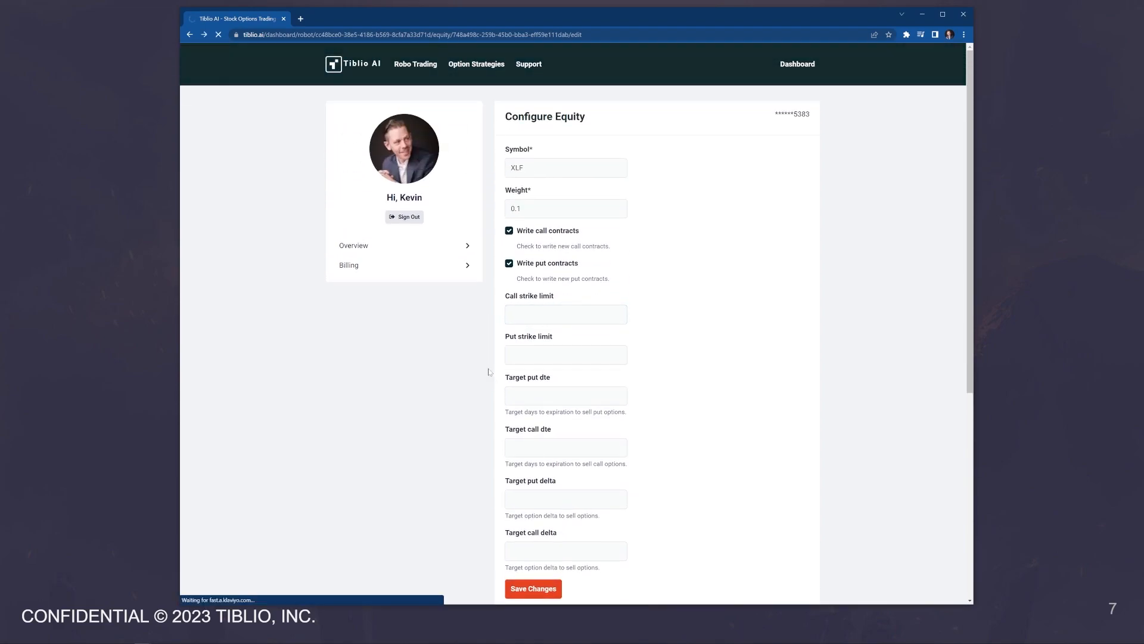
- Go back to the dashboard's account 5383 equity list without saving XLF changes
{"action": "left_click", "coordinate": [533, 588]}
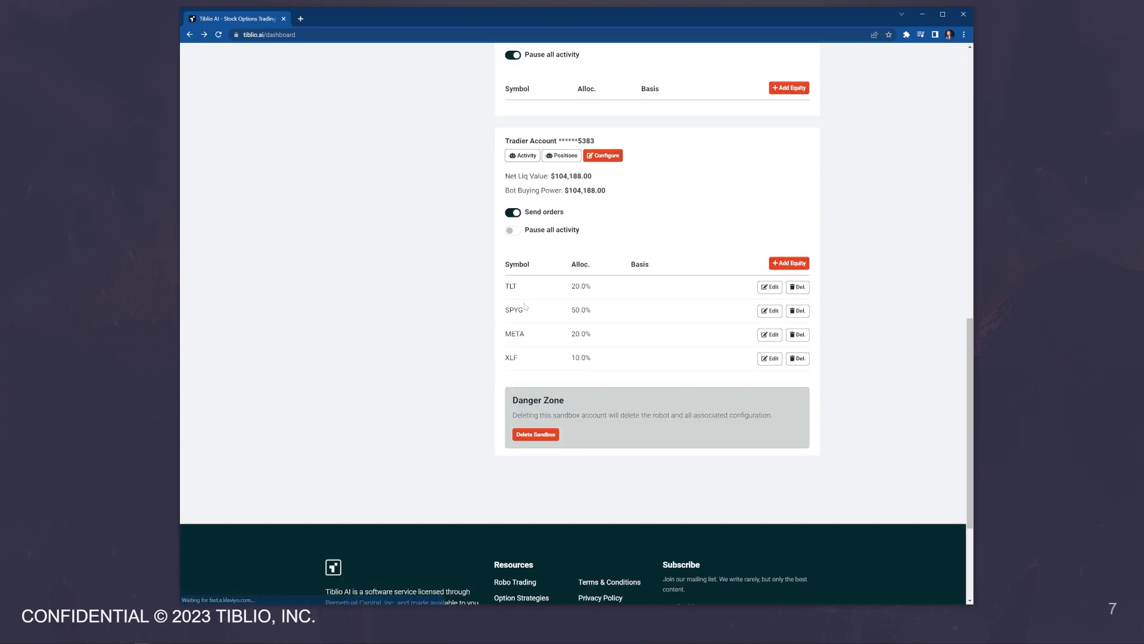
{"action": "mouse_move", "coordinate": [529, 305]}
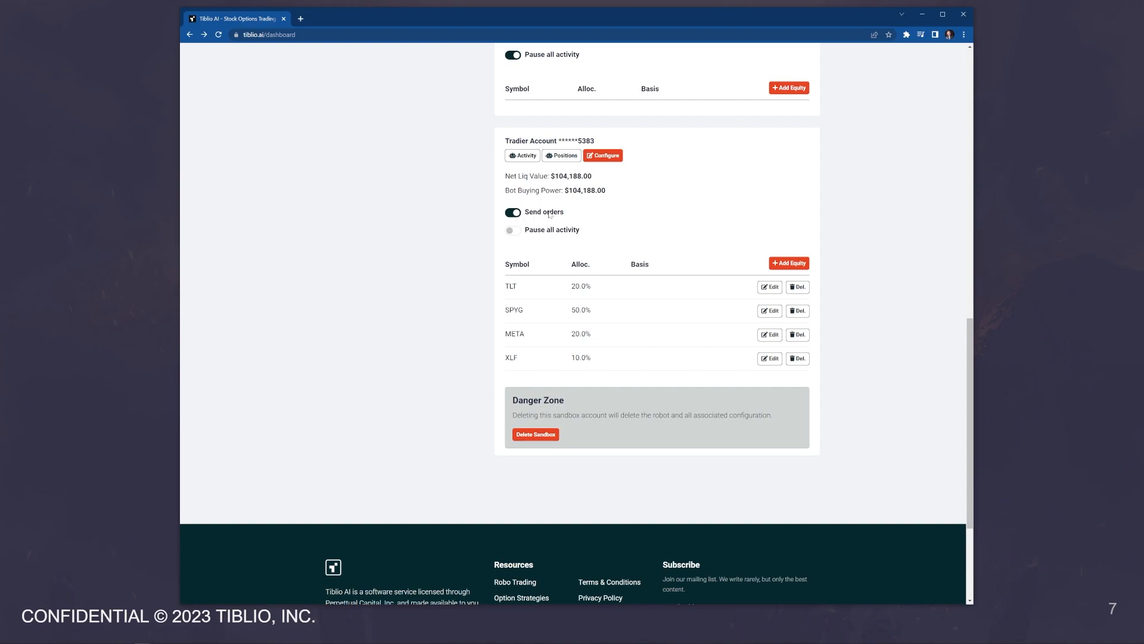
{"action": "mouse_move", "coordinate": [585, 212]}
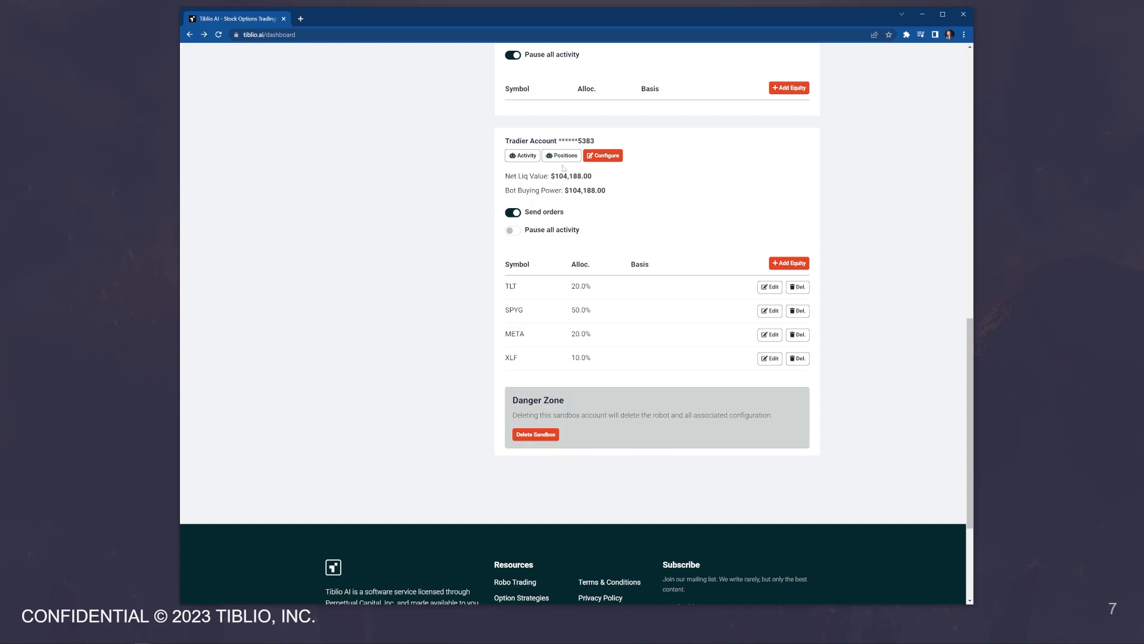
{"action": "left_click", "coordinate": [522, 156]}
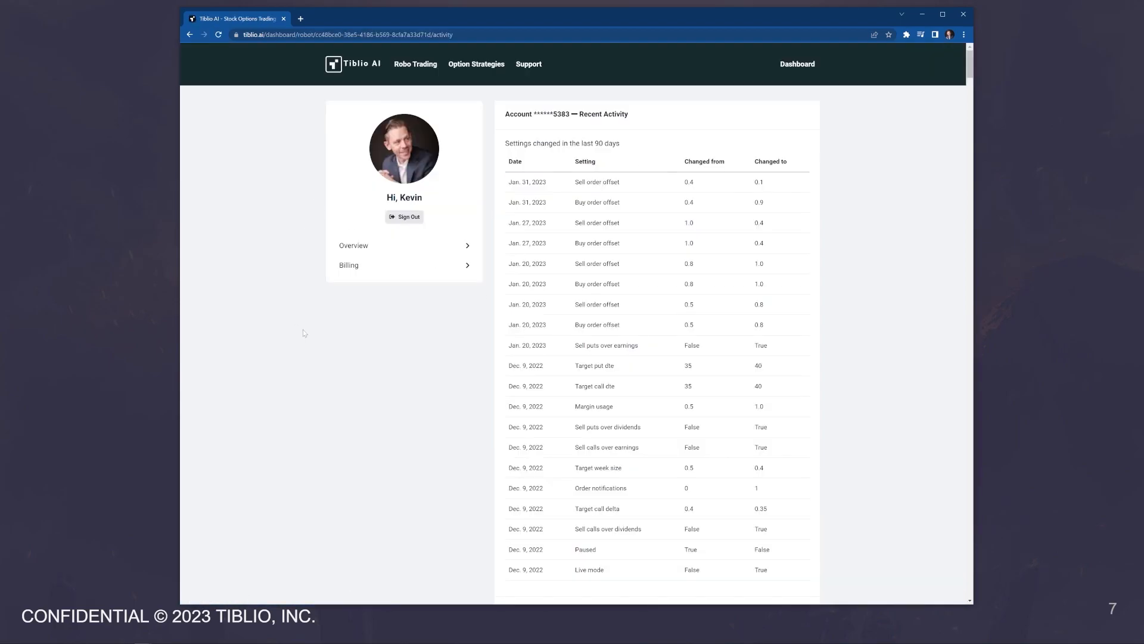
{"action": "mouse_move", "coordinate": [442, 359]}
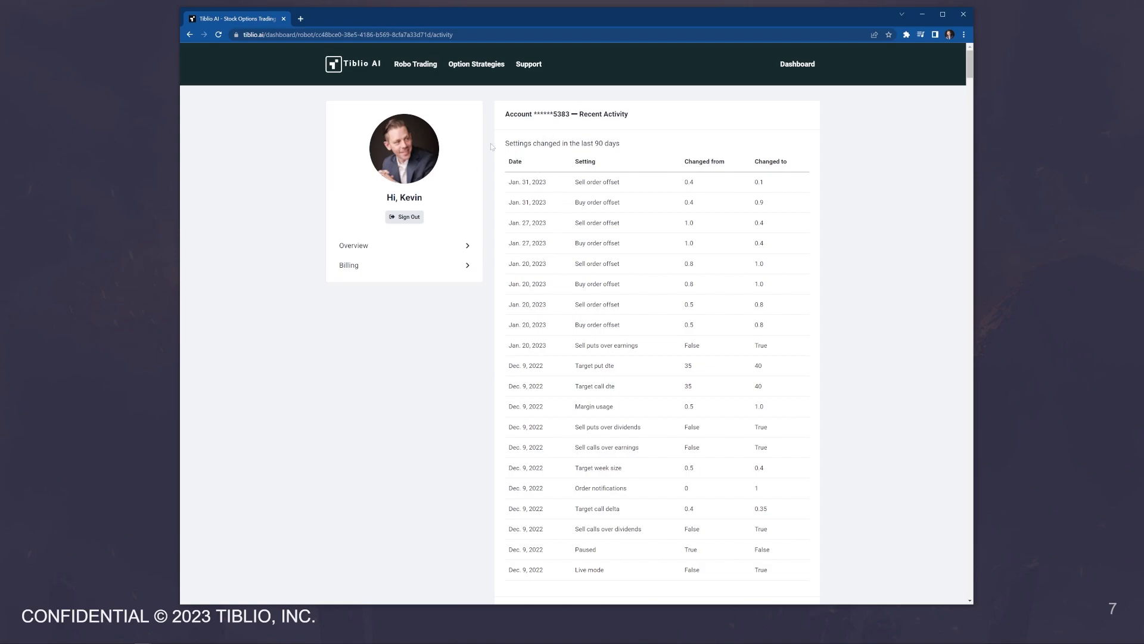
{"action": "scroll", "scroll_direction": "down", "scroll_amount": 3}
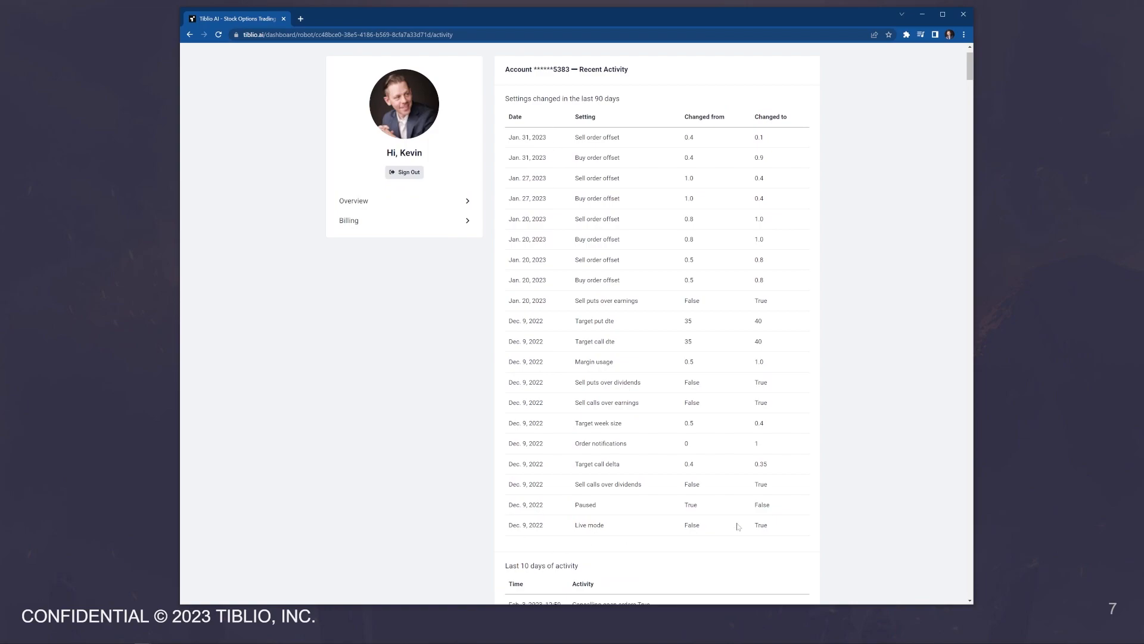
{"action": "mouse_move", "coordinate": [686, 136]}
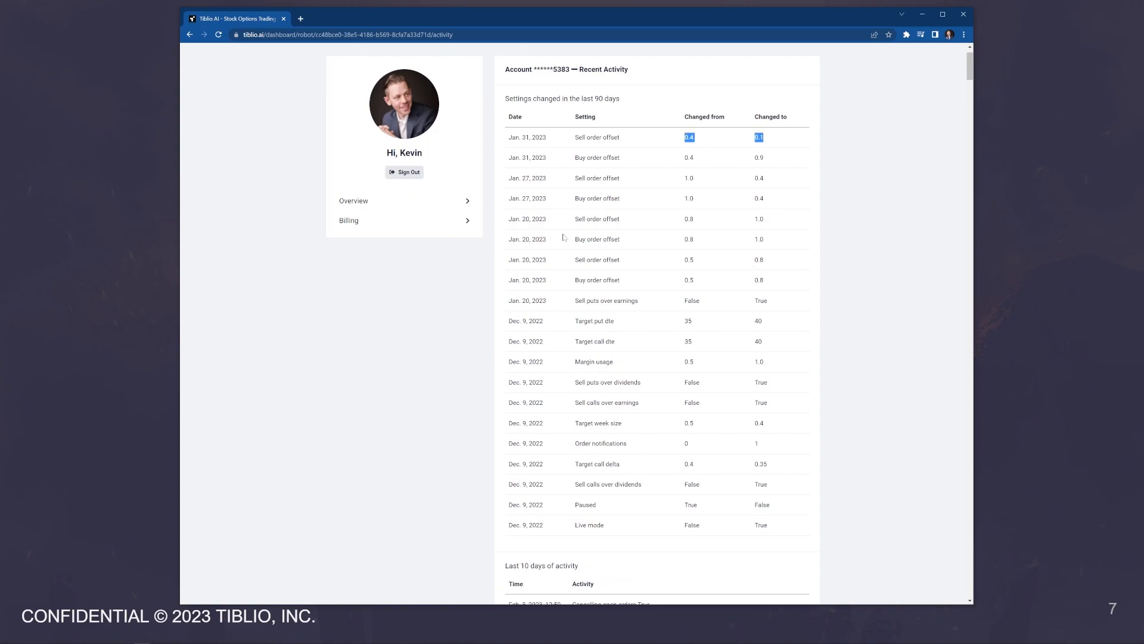
{"action": "scroll", "scroll_direction": "down", "scroll_amount": 3}
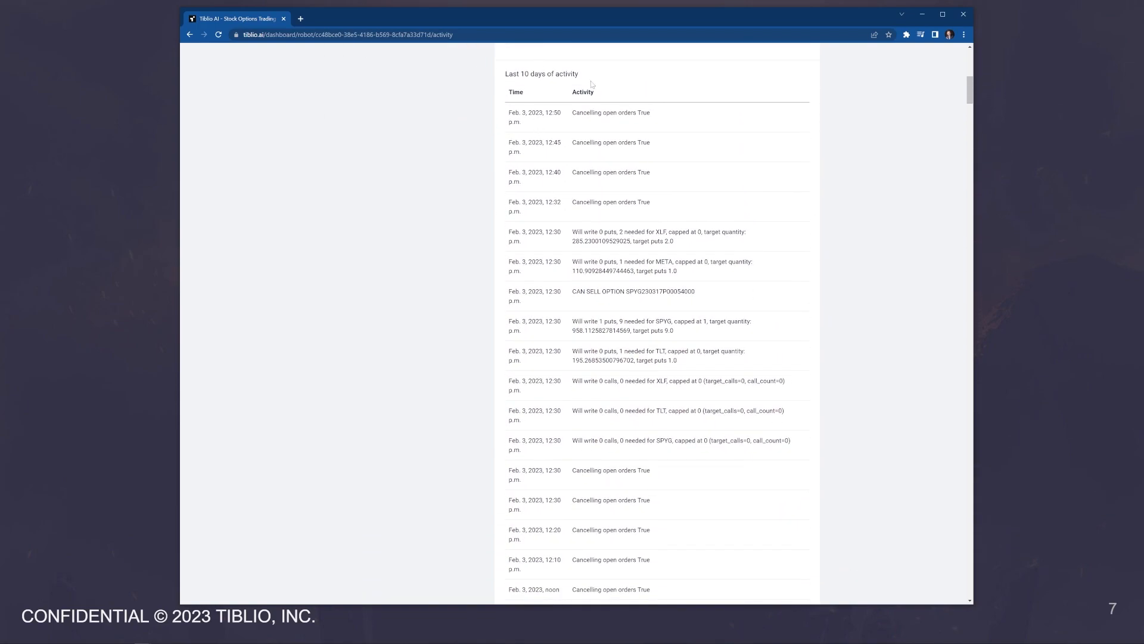
{"action": "scroll", "scroll_direction": "down", "scroll_amount": 3}
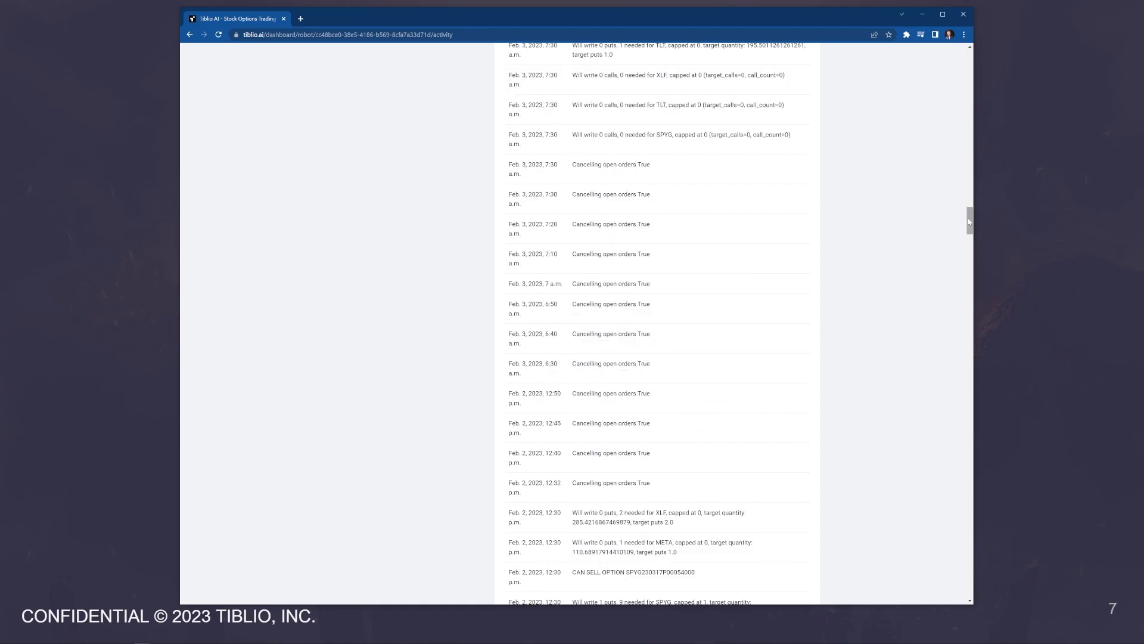
{"action": "scroll", "scroll_direction": "down", "scroll_amount": 3}
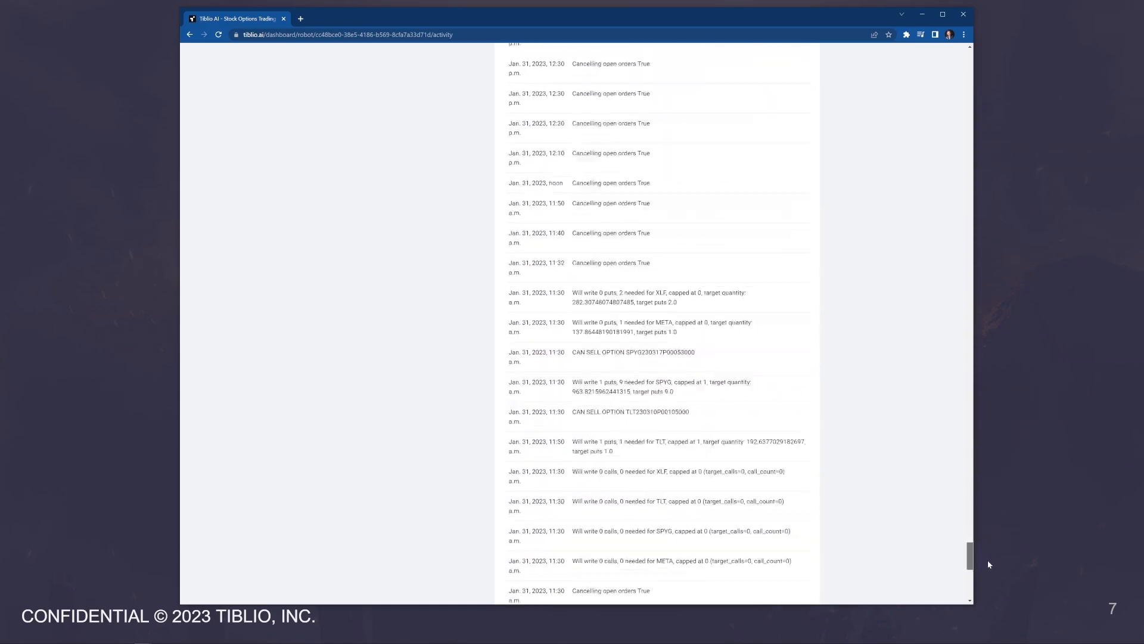
{"action": "scroll", "scroll_direction": "down", "scroll_amount": 3}
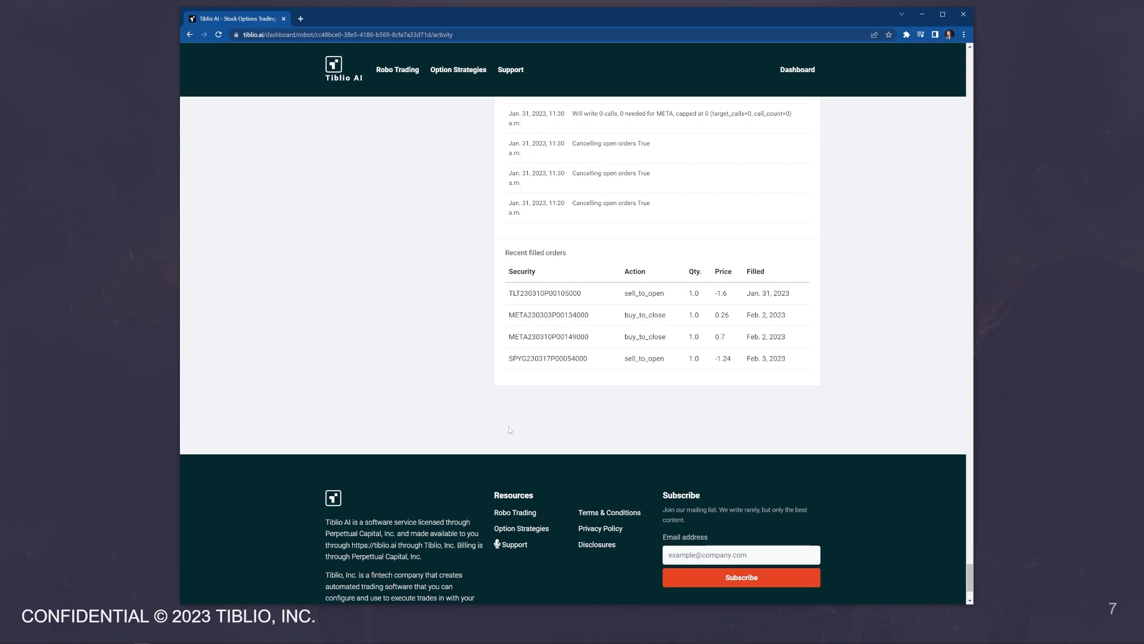
{"action": "mouse_move", "coordinate": [759, 234]}
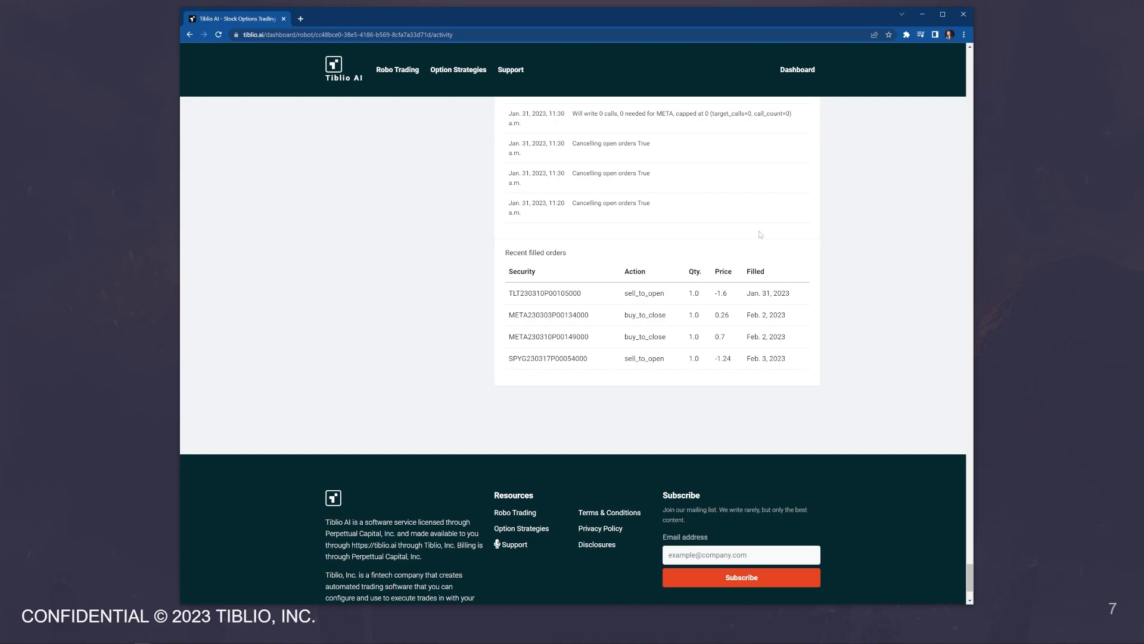